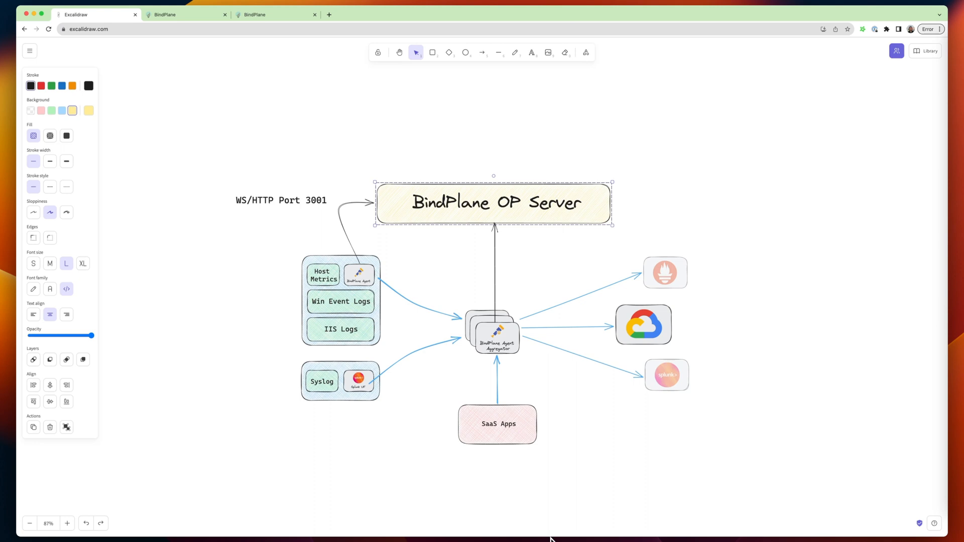
pyautogui.moveTo(546, 500)
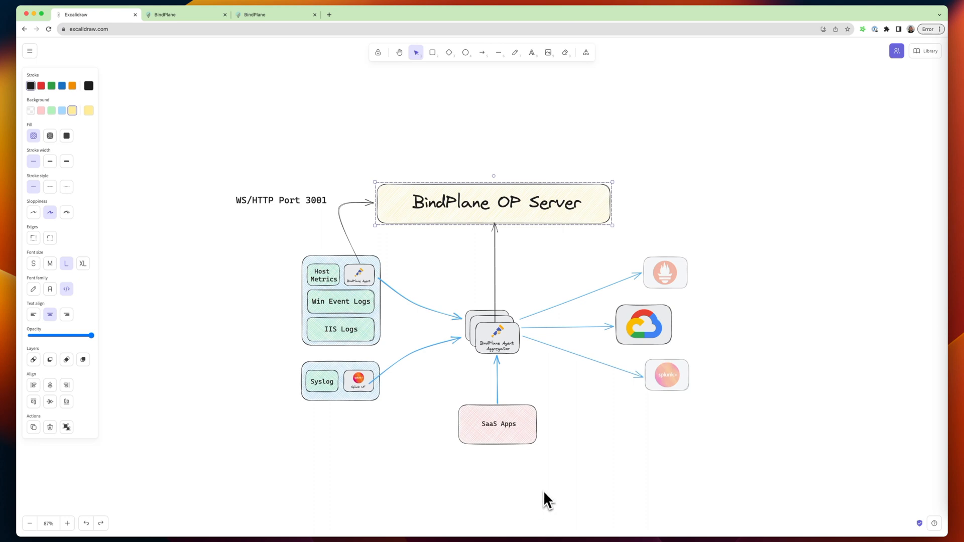
# Clear the diagram selection and view BindPlane OP's Agents page listing 56 agents
pyautogui.click(547, 498)
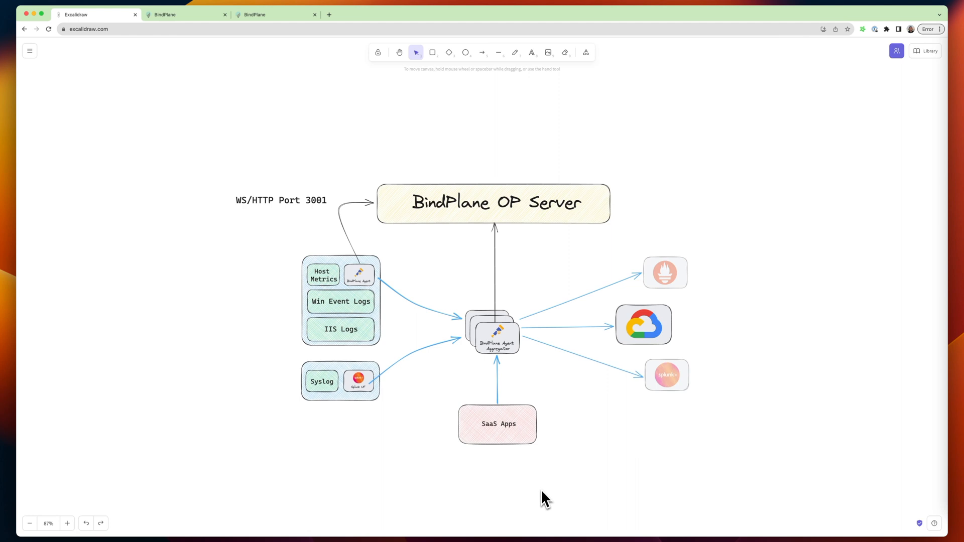
pyautogui.moveTo(506, 400)
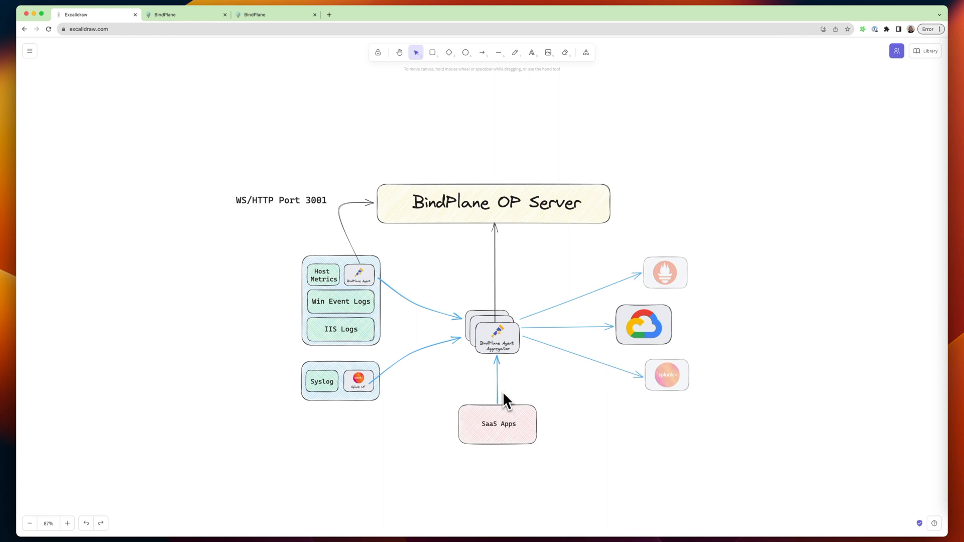
pyautogui.moveTo(467, 326)
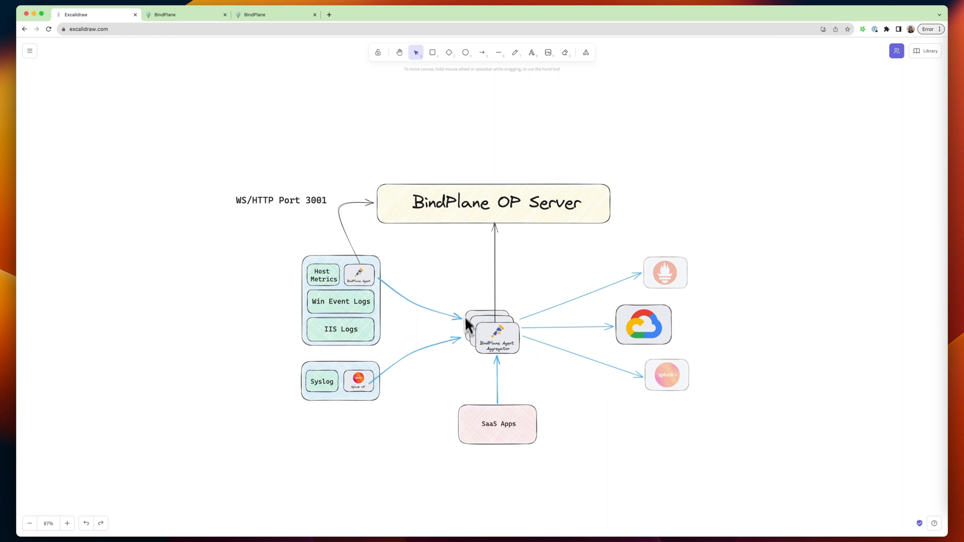
pyautogui.moveTo(451, 364)
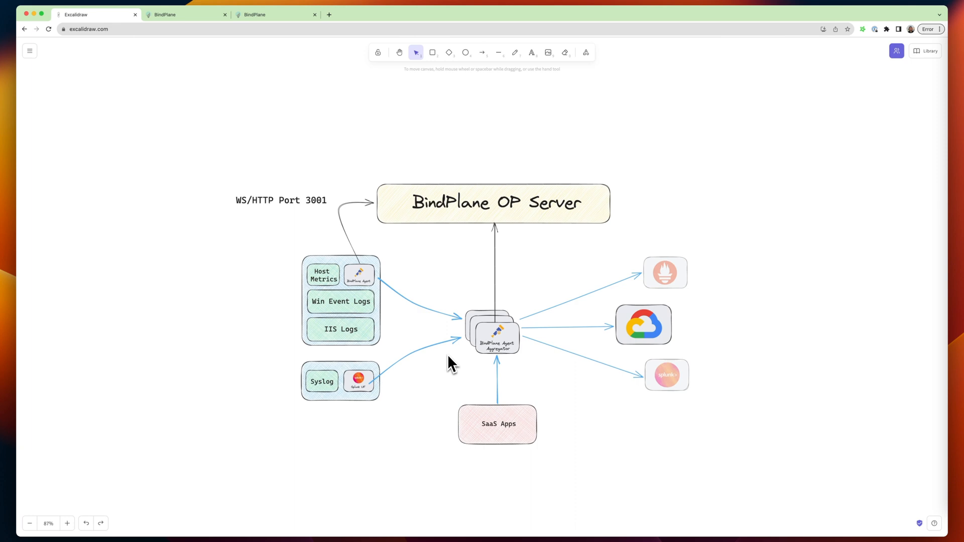
pyautogui.moveTo(424, 350)
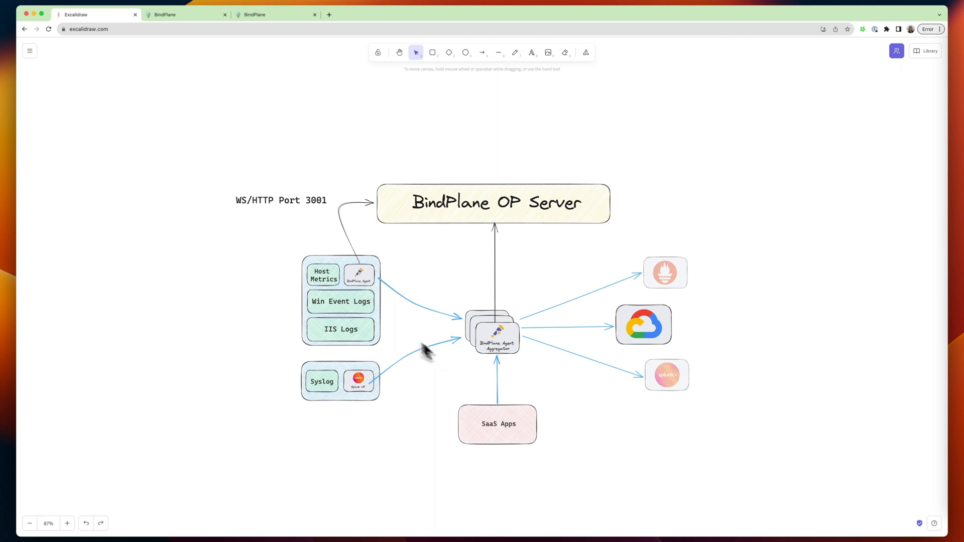
pyautogui.click(184, 14)
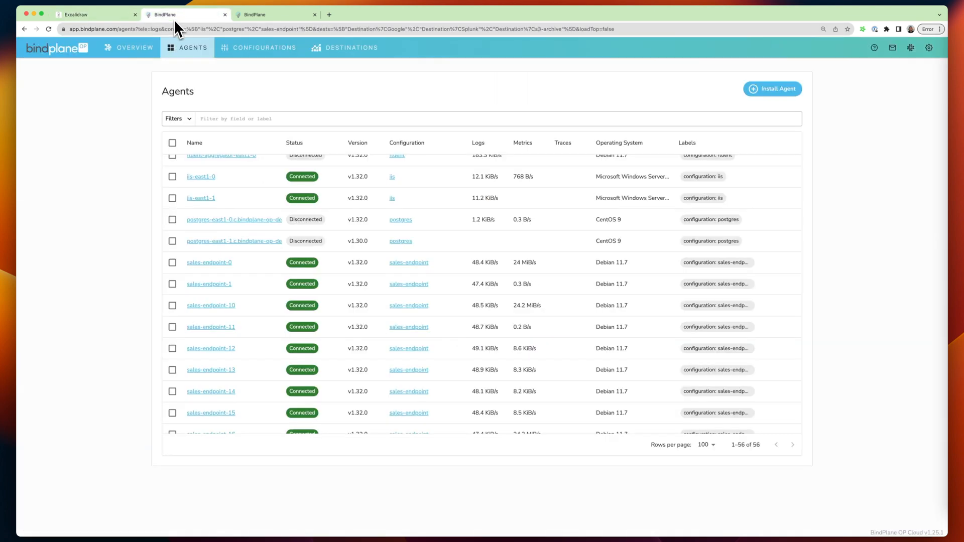
pyautogui.moveTo(88, 70)
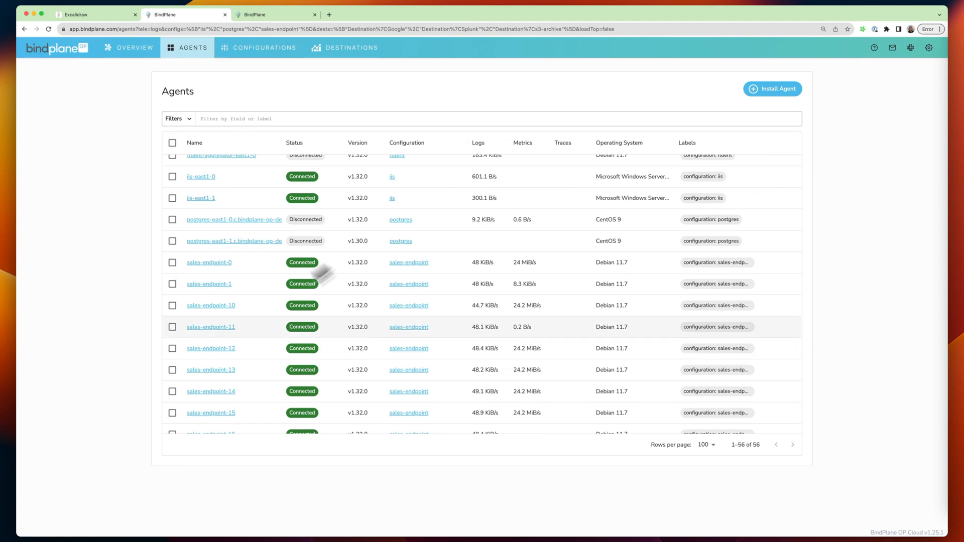
pyautogui.moveTo(317, 373)
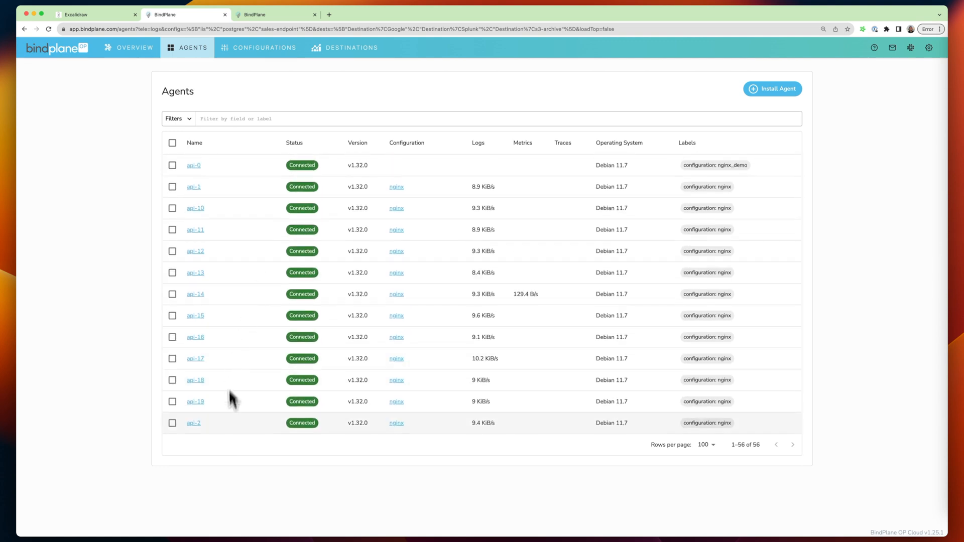
# Bring the Excalidraw BindPlane architecture diagram back in front, unchanged
pyautogui.click(95, 14)
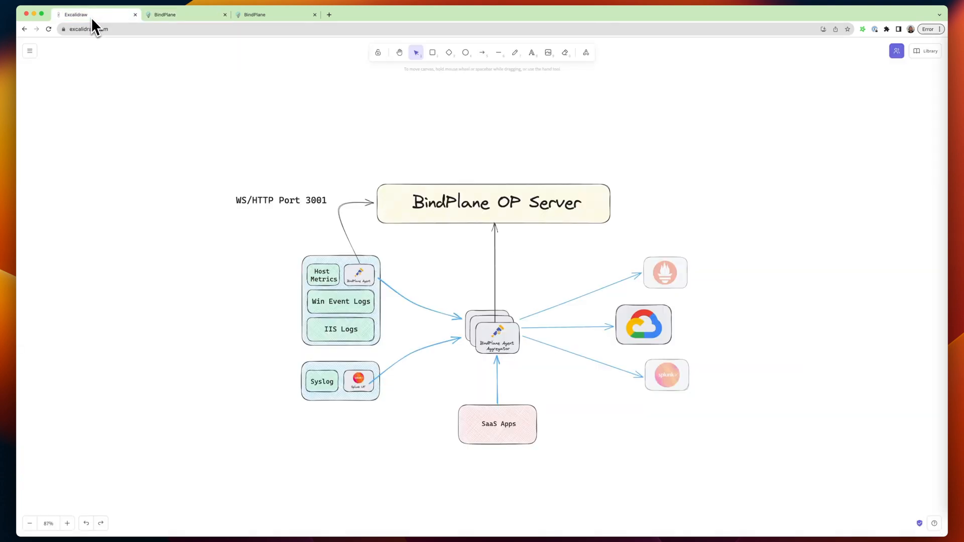
pyautogui.moveTo(481, 315)
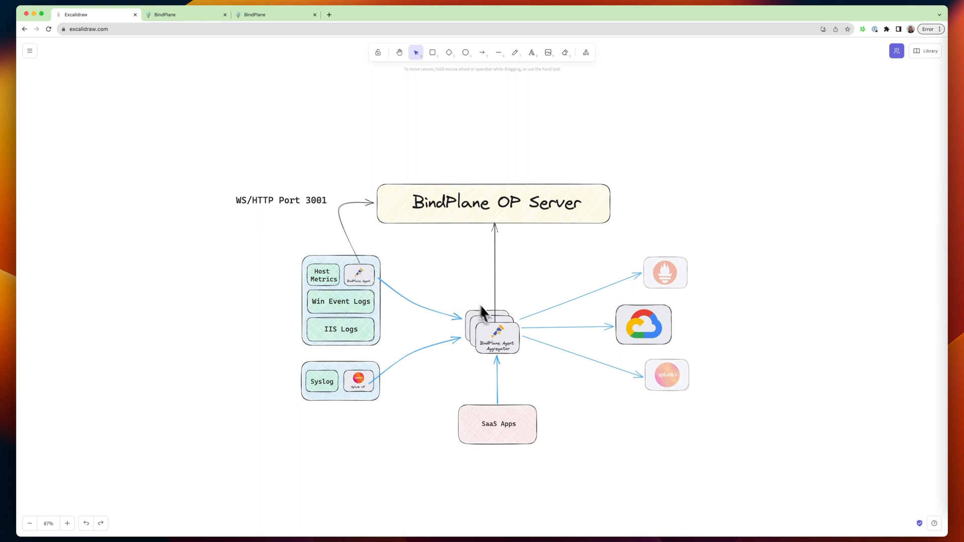
pyautogui.moveTo(497, 255)
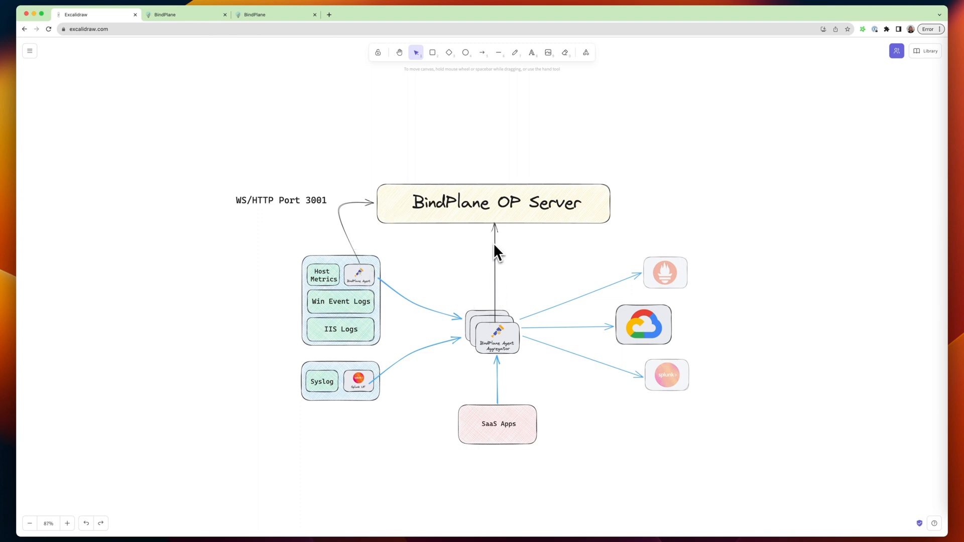
pyautogui.moveTo(496, 273)
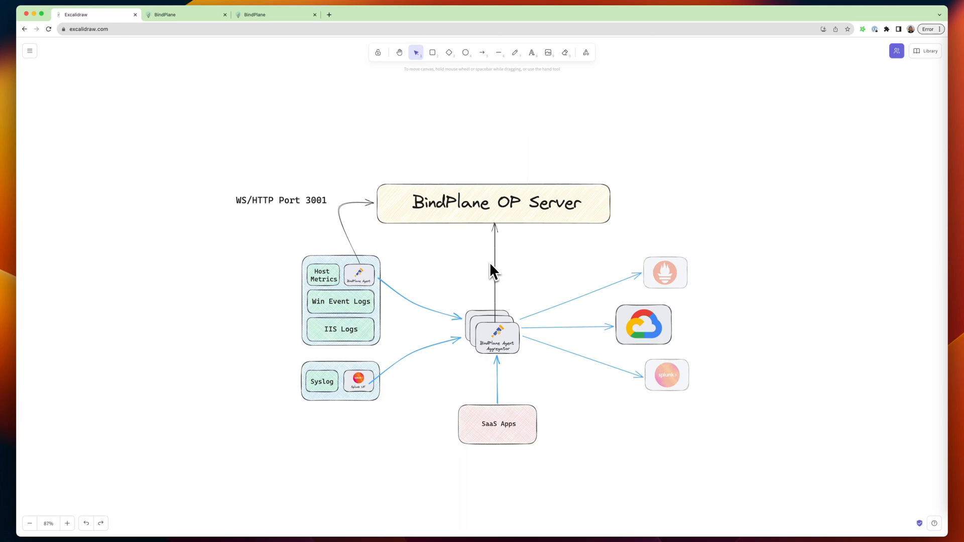
pyautogui.moveTo(195, 29)
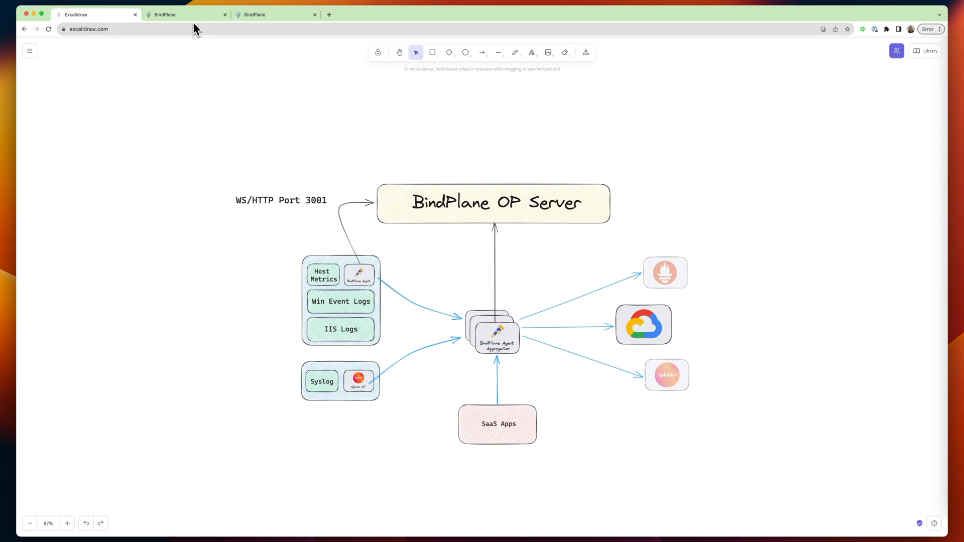
# Return to BindPlane OP's Agents page showing the 56 connected agents
pyautogui.click(184, 14)
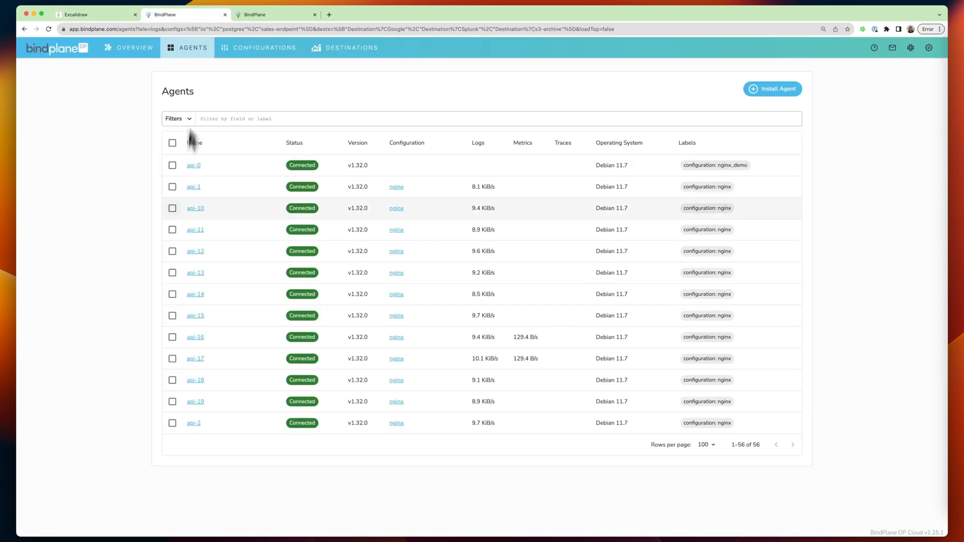
pyautogui.moveTo(189, 194)
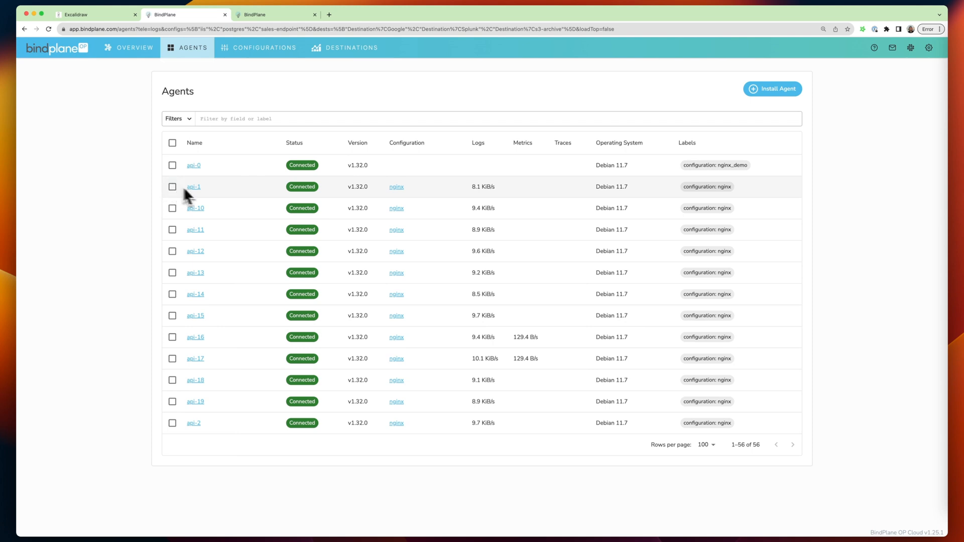
pyautogui.moveTo(314, 304)
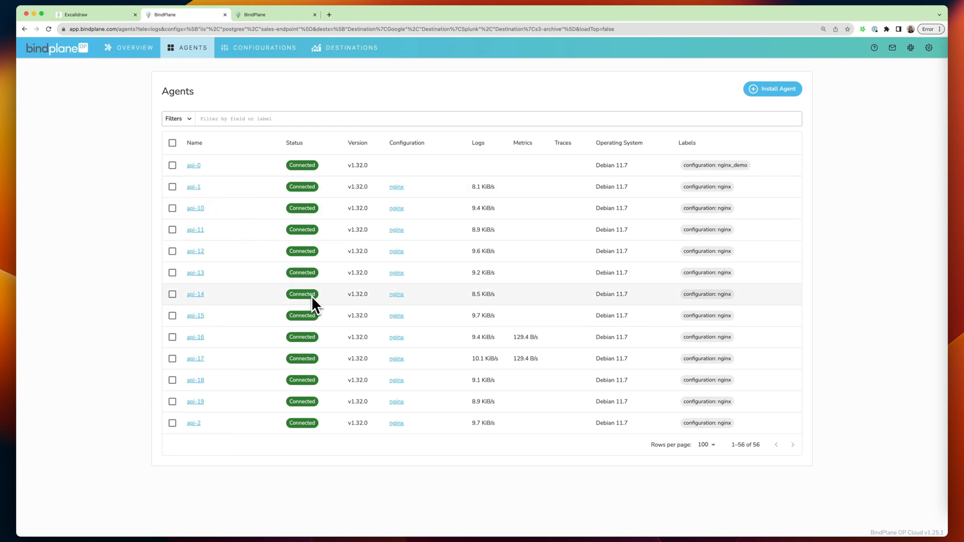
pyautogui.moveTo(379, 197)
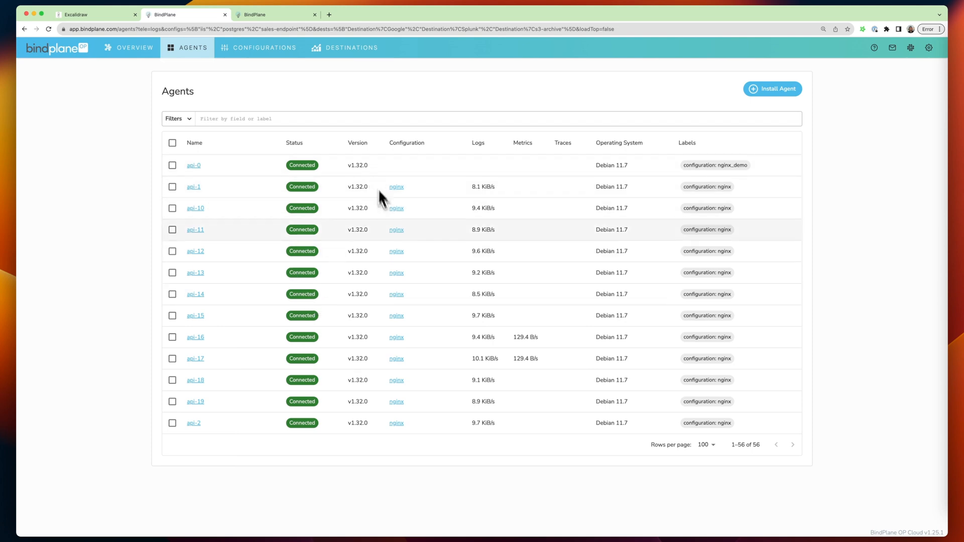
pyautogui.moveTo(402, 209)
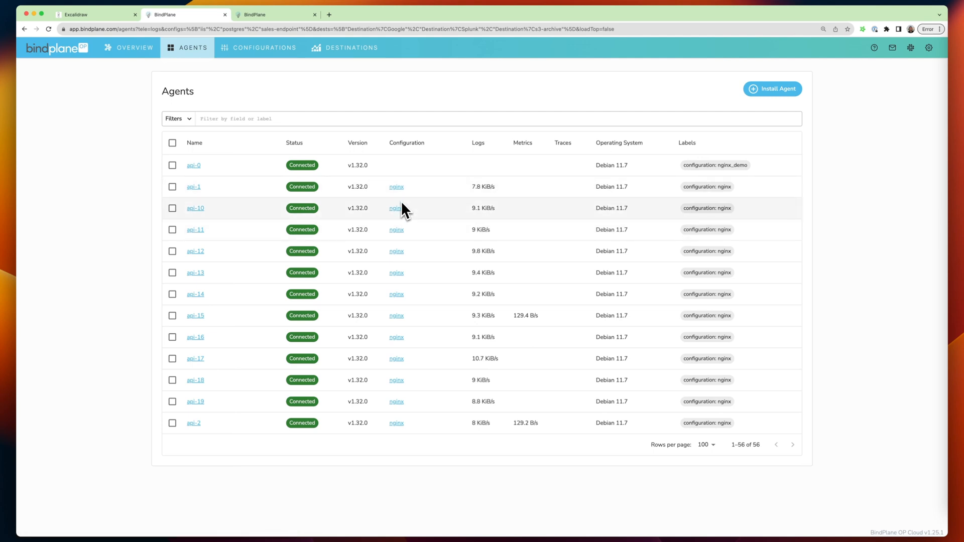
pyautogui.moveTo(495, 322)
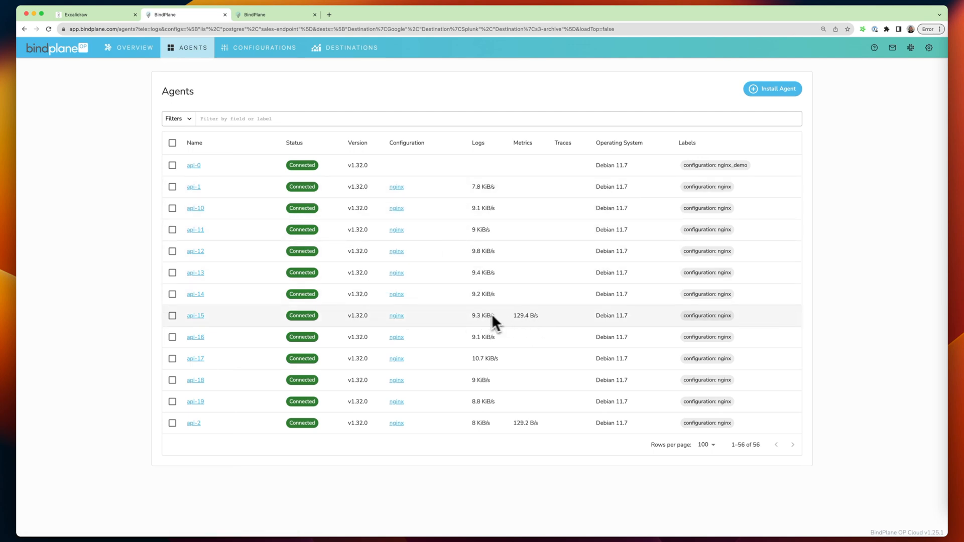
pyautogui.moveTo(541, 326)
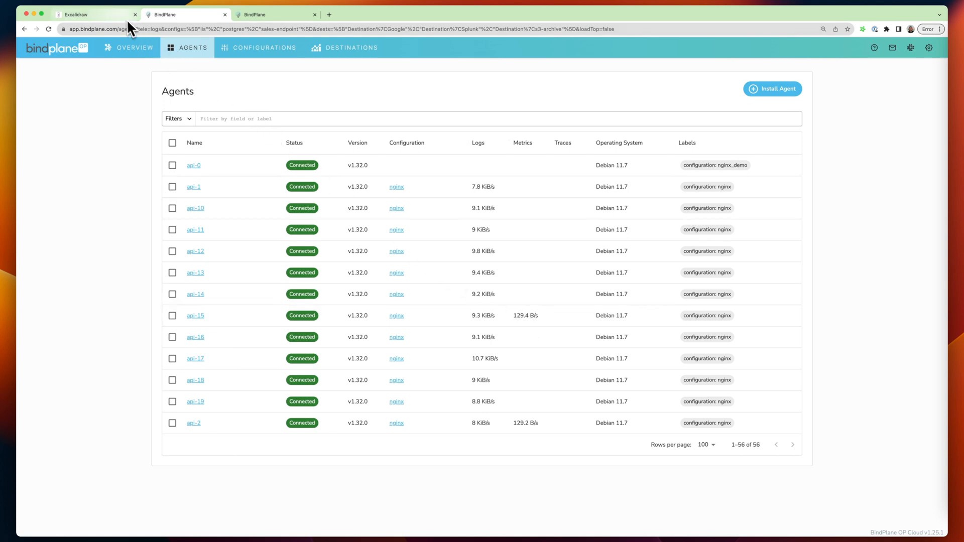
pyautogui.click(95, 14)
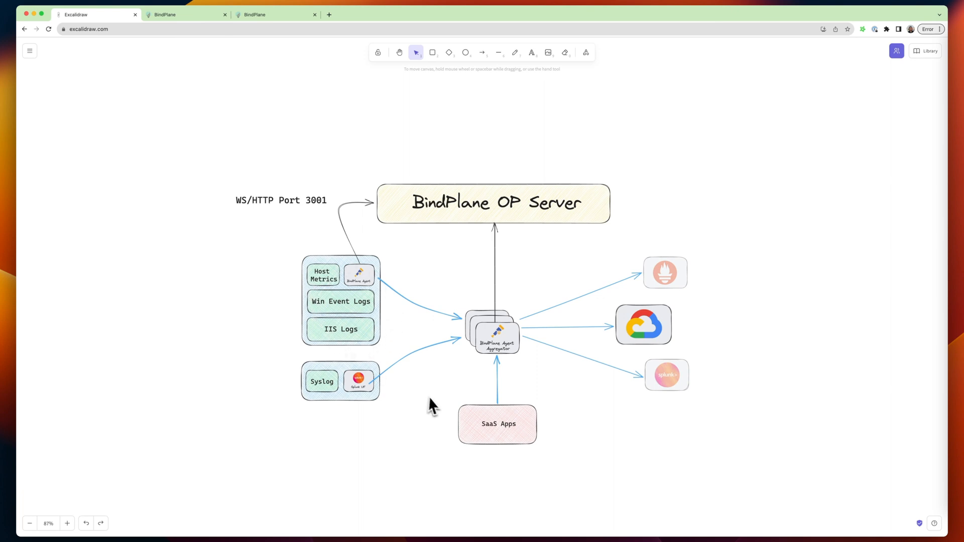
pyautogui.moveTo(326, 341)
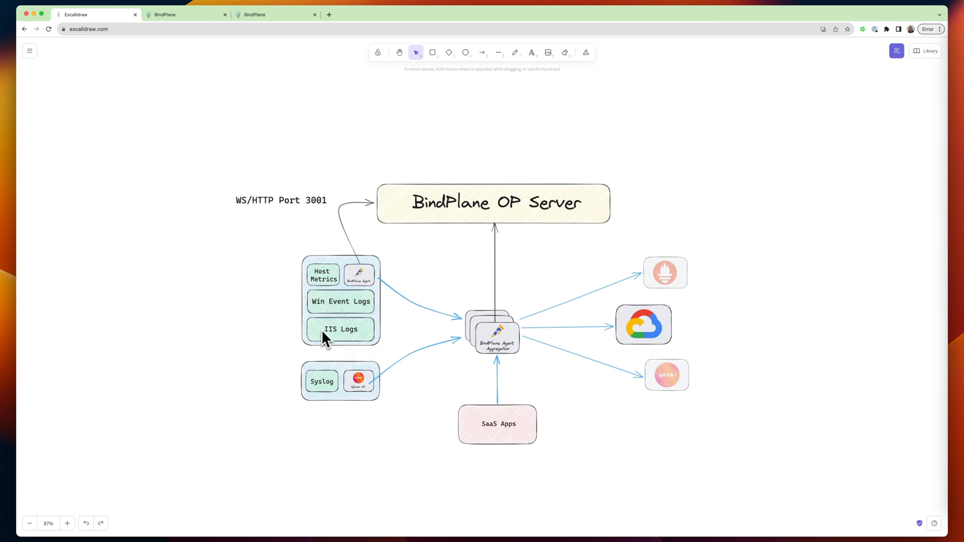
pyautogui.moveTo(370, 293)
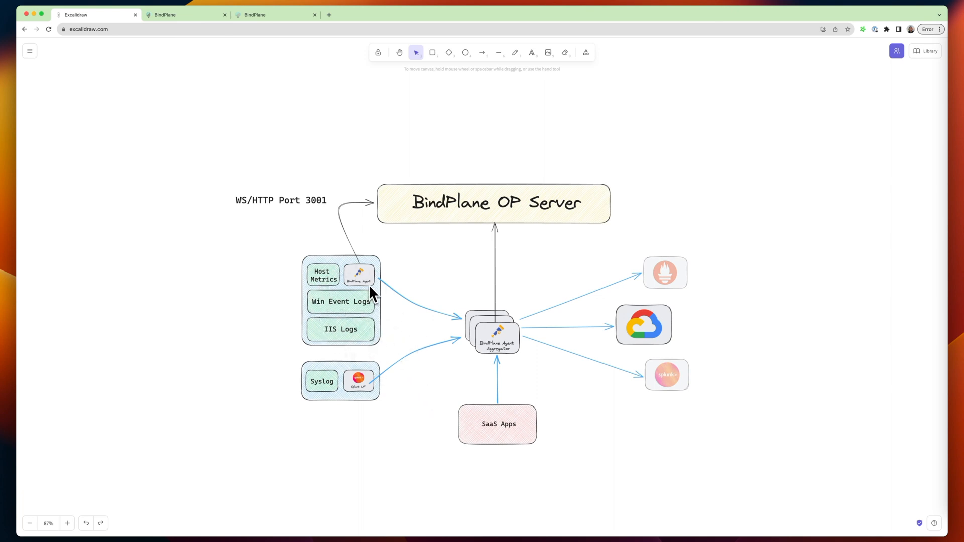
pyautogui.moveTo(342, 279)
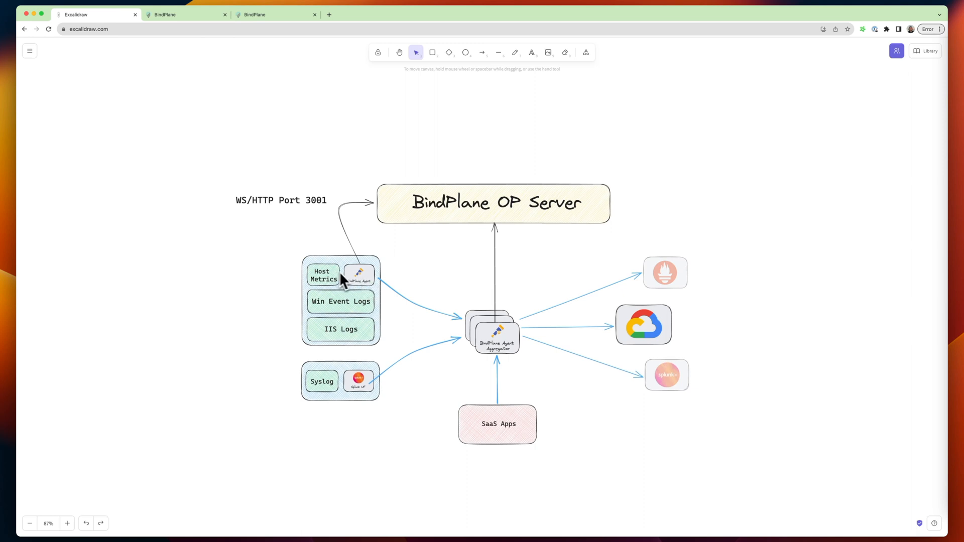
pyautogui.moveTo(359, 281)
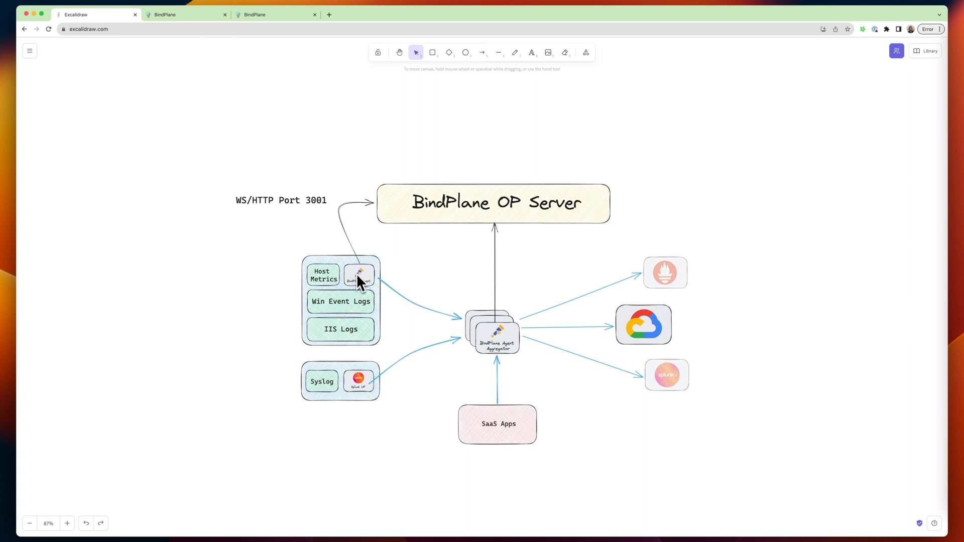
pyautogui.moveTo(314, 276)
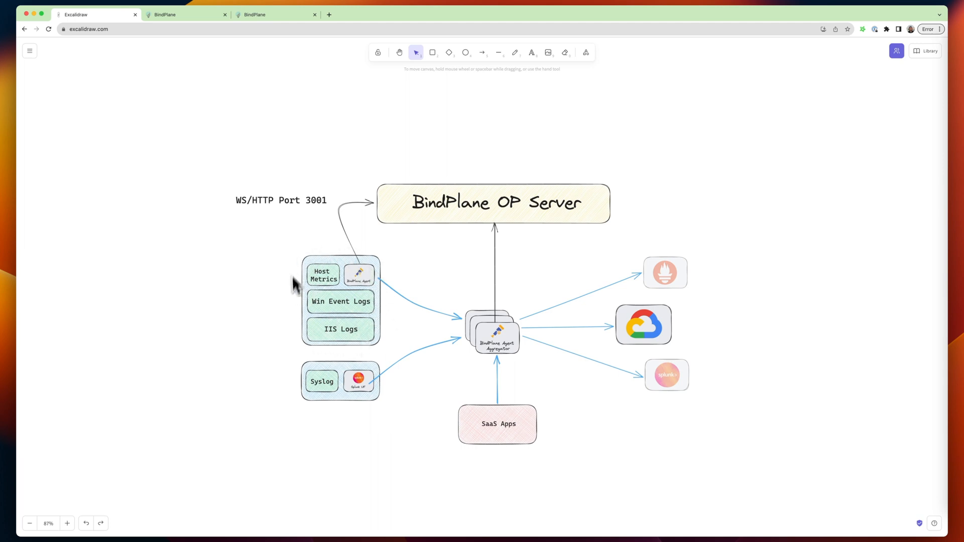
pyautogui.moveTo(347, 246)
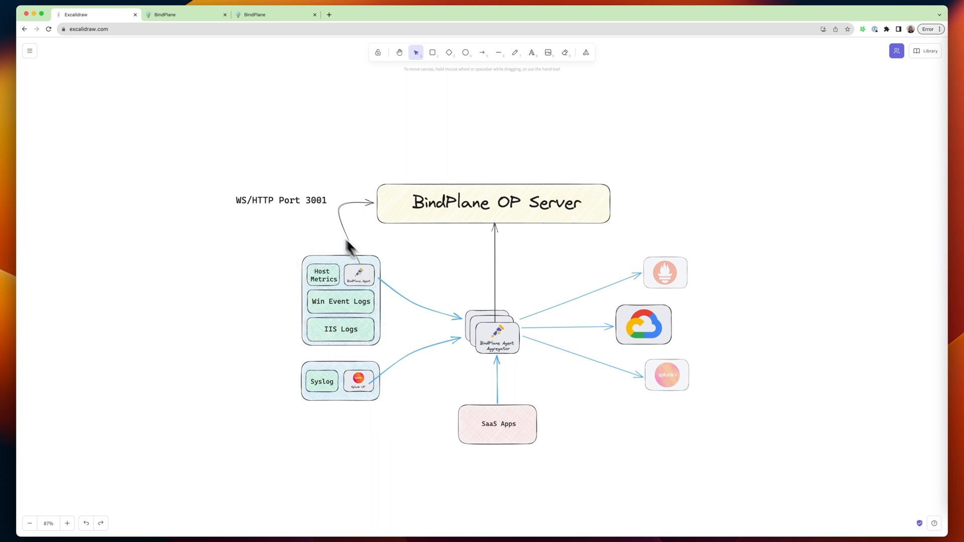
# Scroll to the iis topology (Host, Microsoft IIS, Windows Events to Google), then return to Excalidraw
pyautogui.click(276, 14)
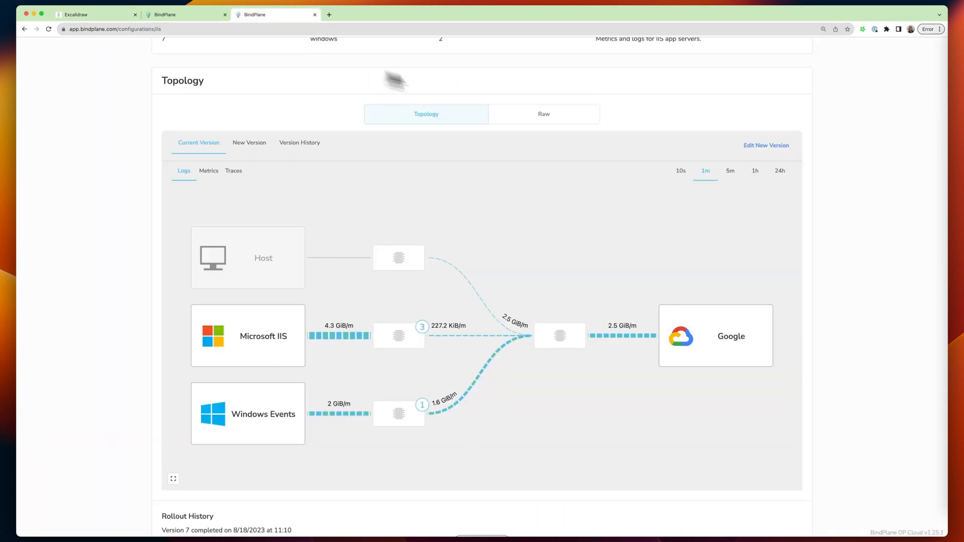
pyautogui.scroll(3)
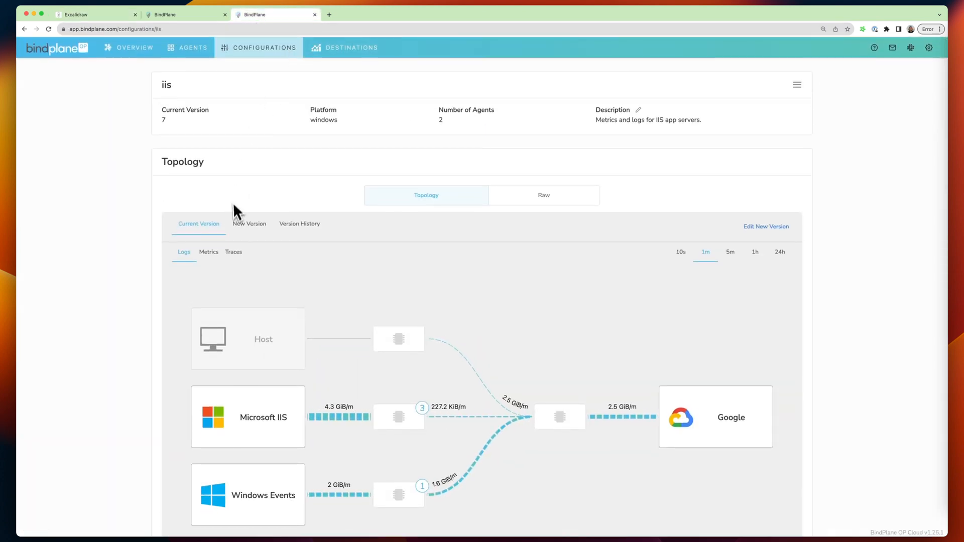
pyautogui.scroll(-3)
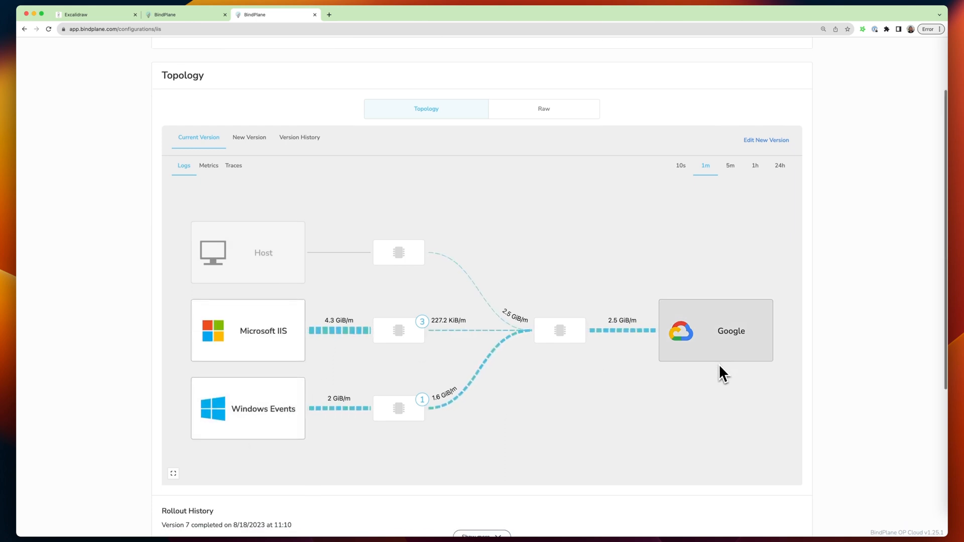
pyautogui.moveTo(800, 357)
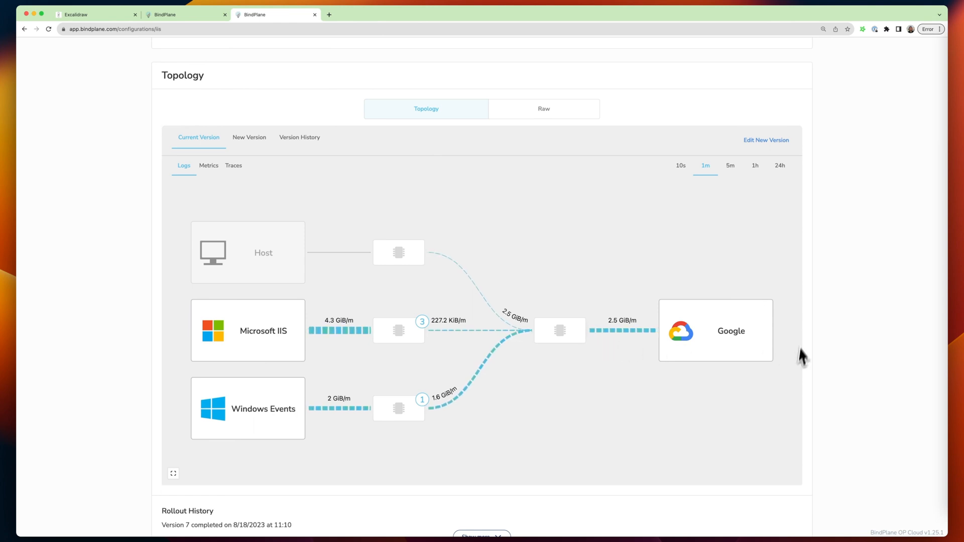
pyautogui.click(95, 14)
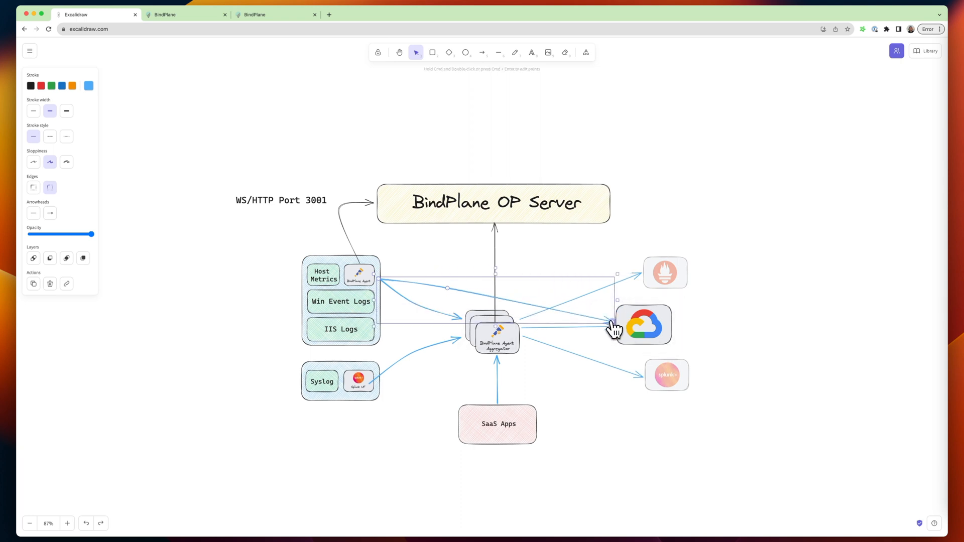
# Deselect the finished Host Metrics agent-to-Google Cloud arrow by clicking empty canvas
pyautogui.click(467, 331)
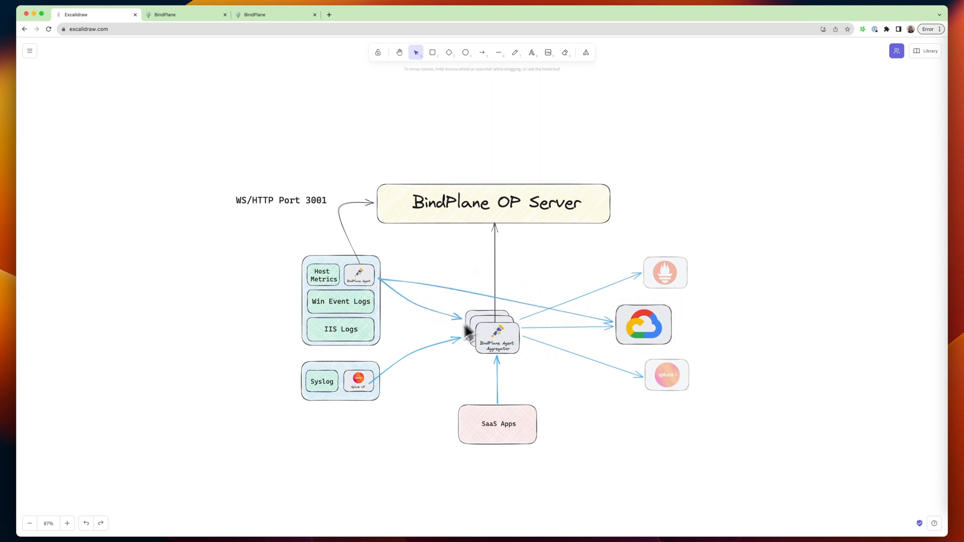
pyautogui.moveTo(465, 371)
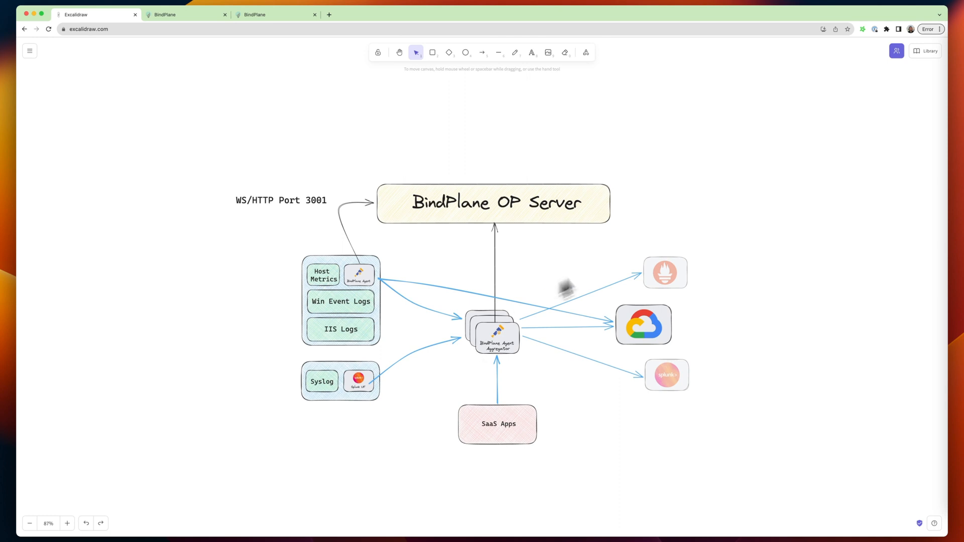
pyautogui.moveTo(332, 326)
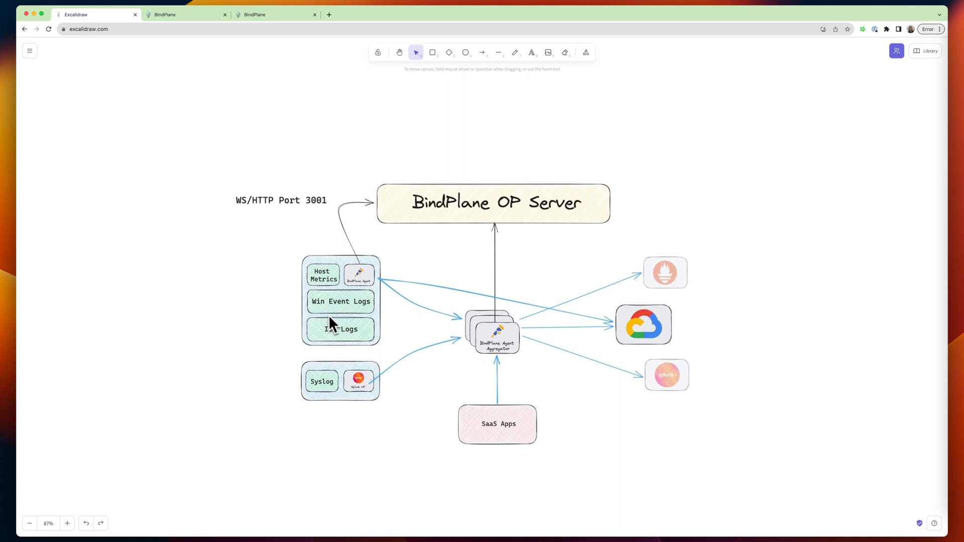
# Select the BindPlane Agent beside Host Metrics, then view the iis configuration topology
pyautogui.click(452, 287)
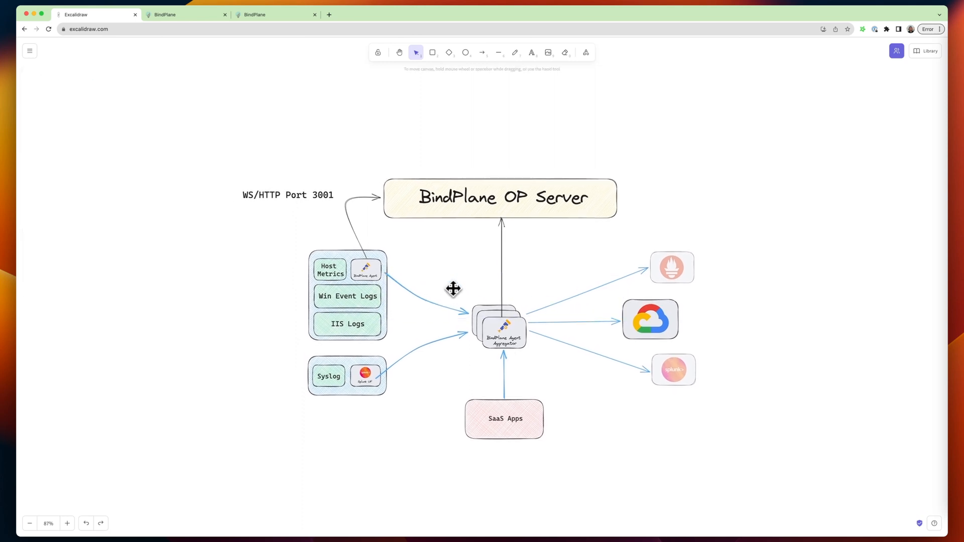
pyautogui.moveTo(428, 320)
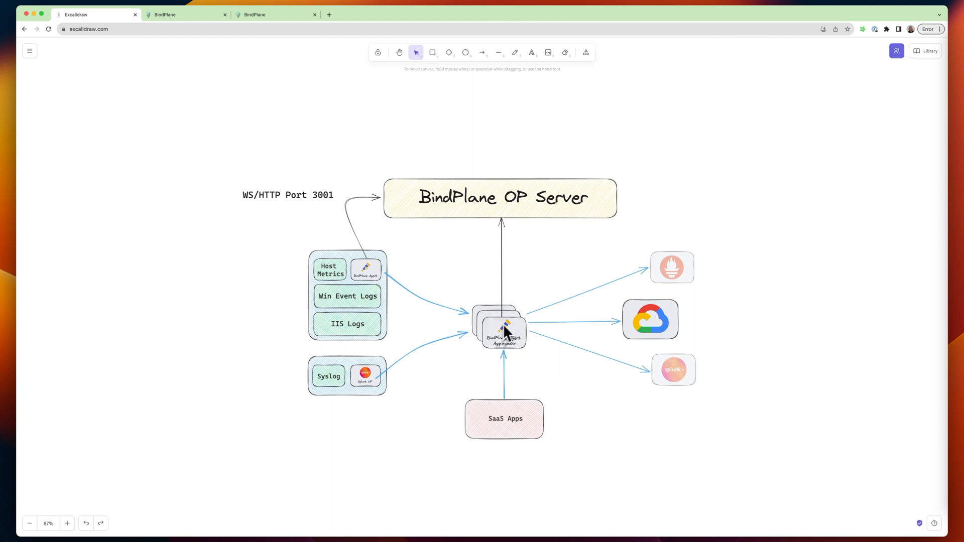
pyautogui.moveTo(523, 327)
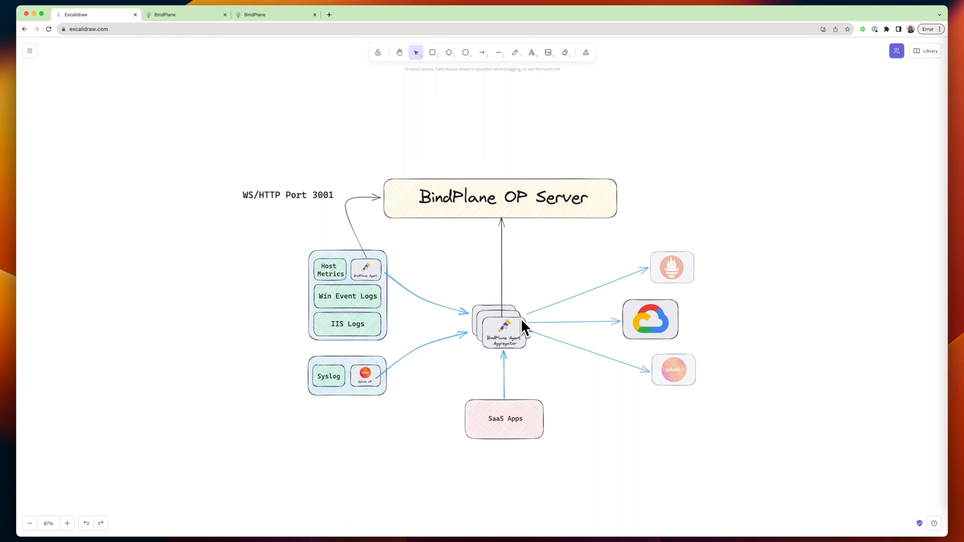
pyautogui.moveTo(509, 320)
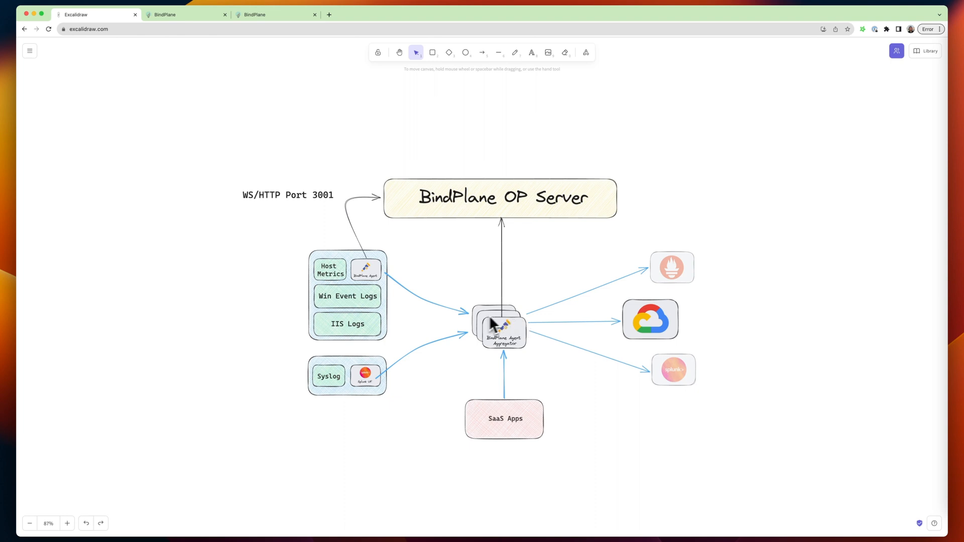
pyautogui.moveTo(501, 356)
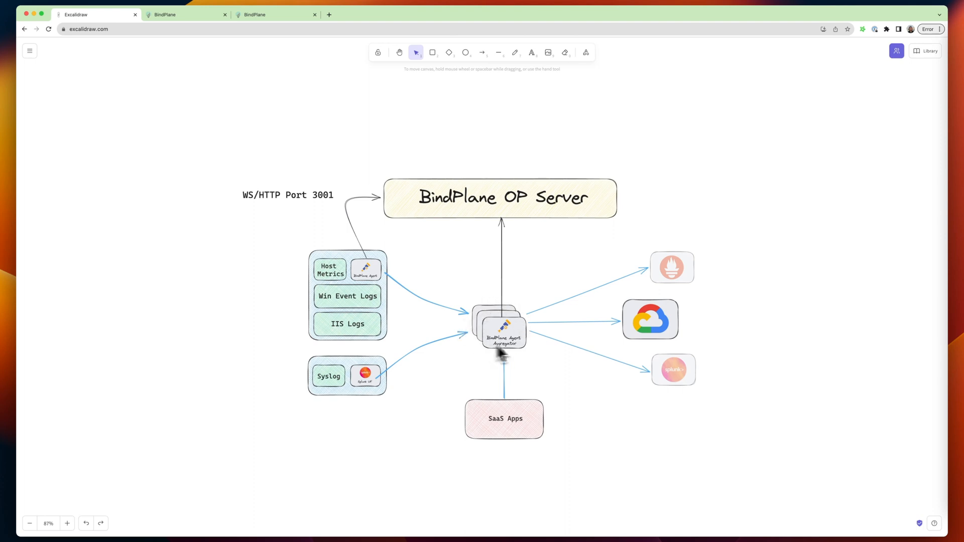
pyautogui.moveTo(488, 328)
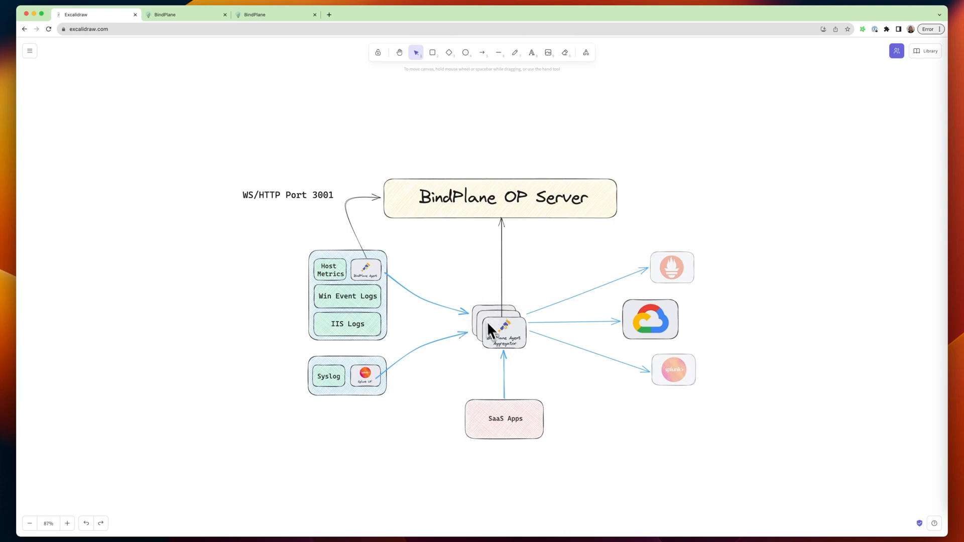
pyautogui.moveTo(845, 481)
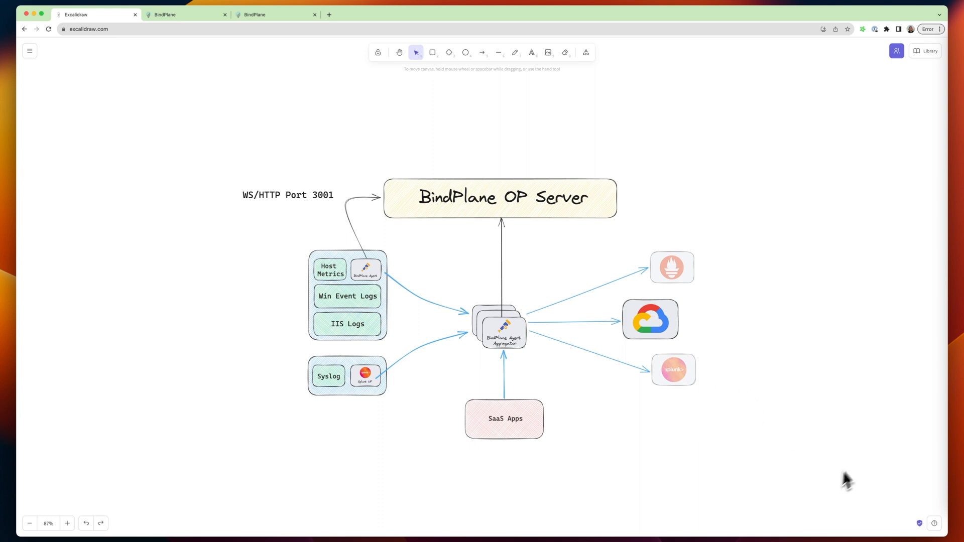
pyautogui.moveTo(526, 445)
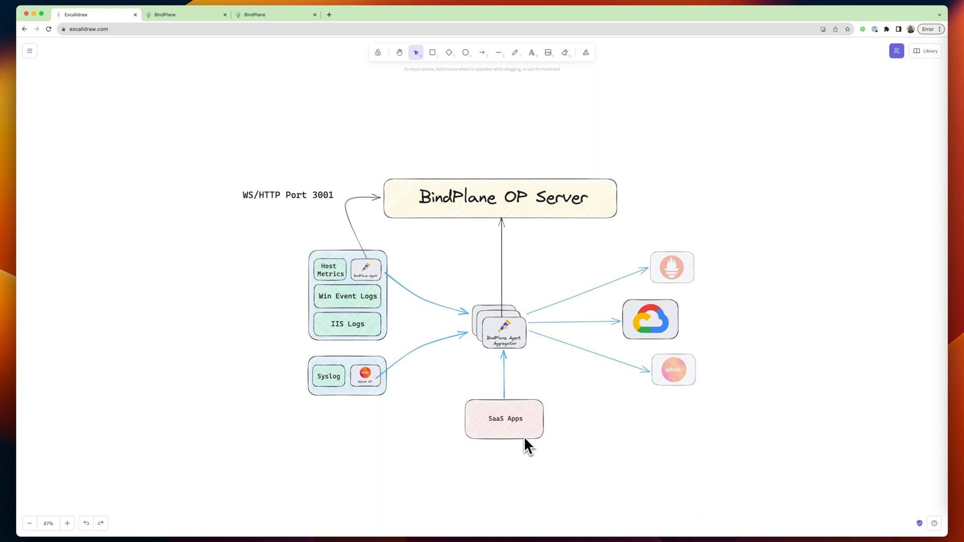
pyautogui.moveTo(481, 344)
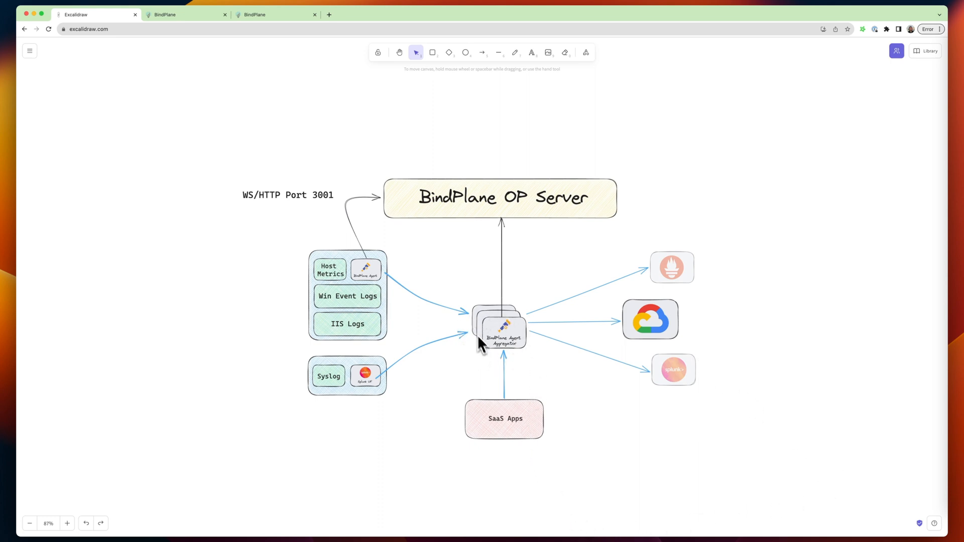
pyautogui.moveTo(530, 290)
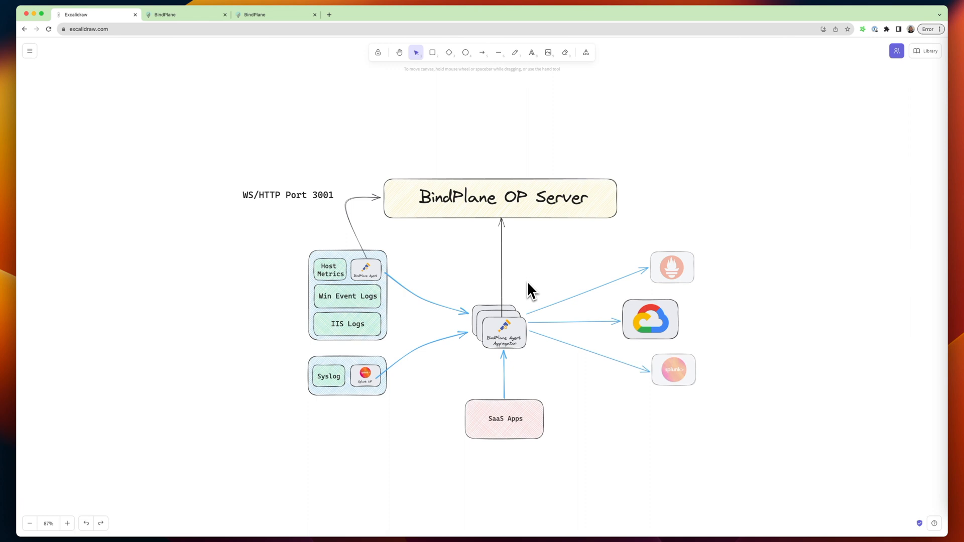
pyautogui.moveTo(392, 275)
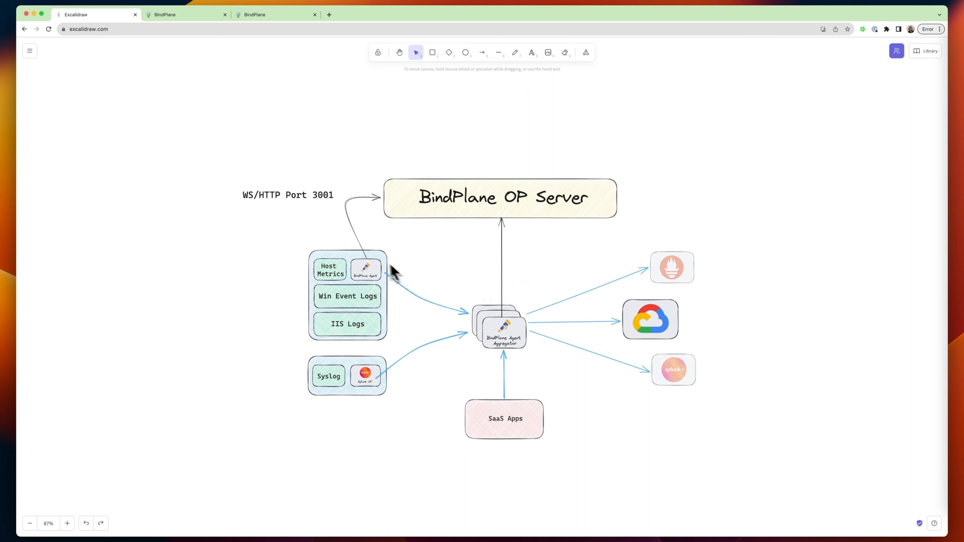
pyautogui.moveTo(367, 263)
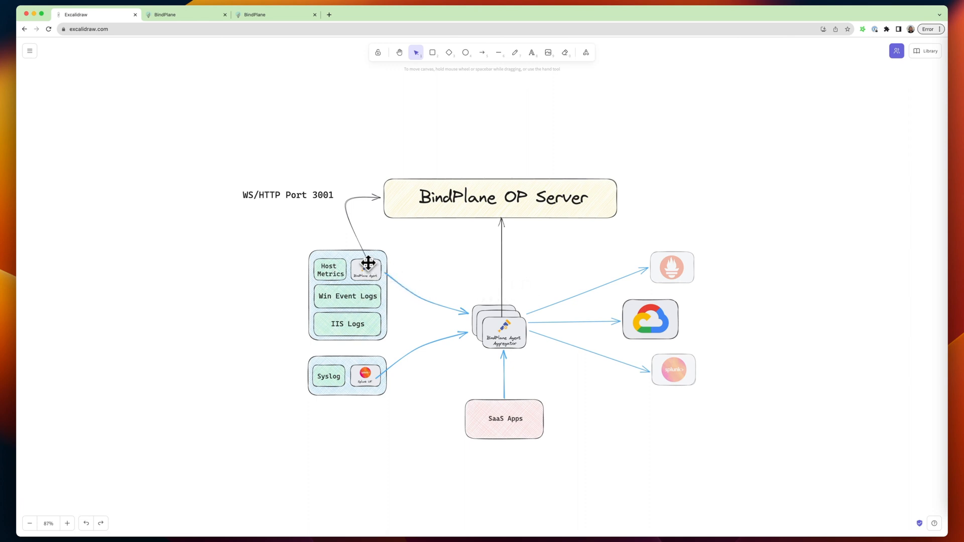
pyautogui.click(365, 268)
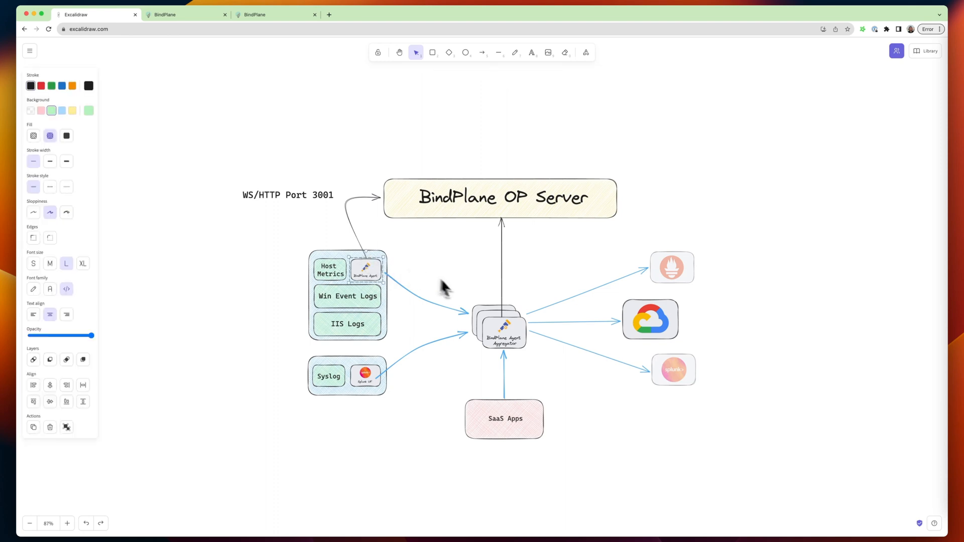
pyautogui.click(502, 330)
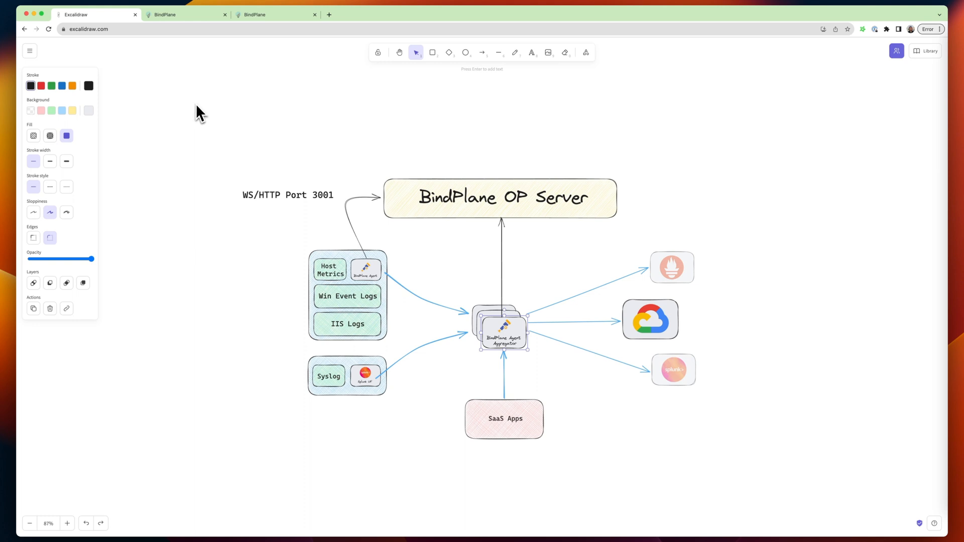
pyautogui.click(276, 15)
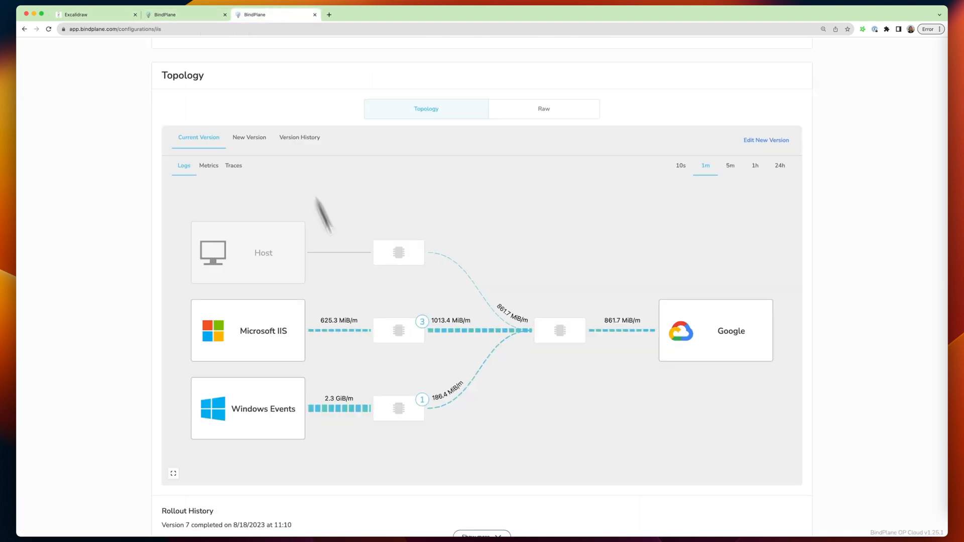
pyautogui.moveTo(464, 386)
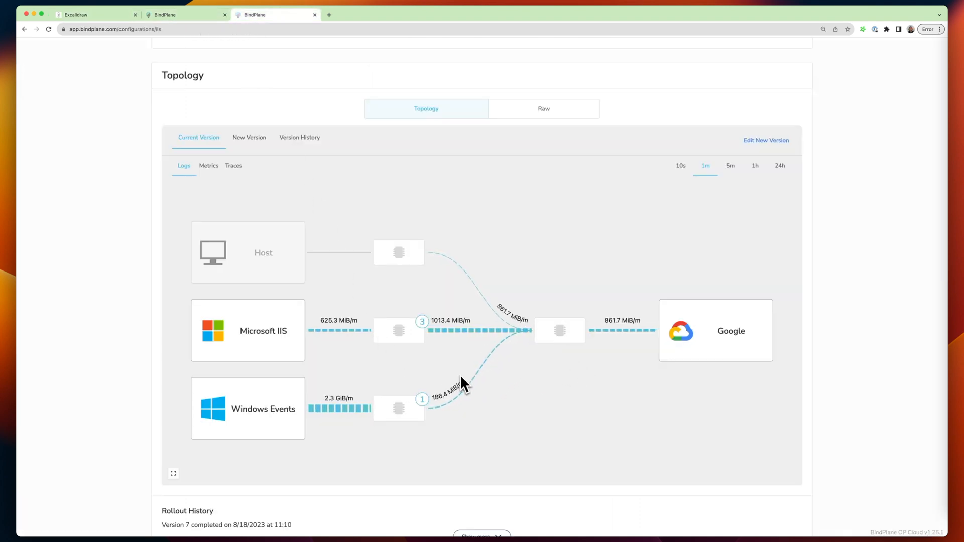
pyautogui.moveTo(547, 395)
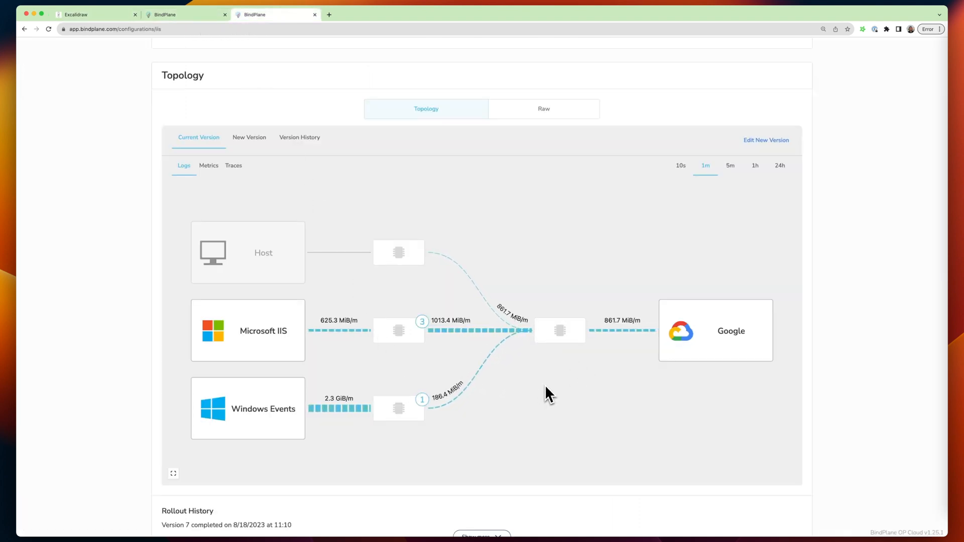
pyautogui.moveTo(492, 387)
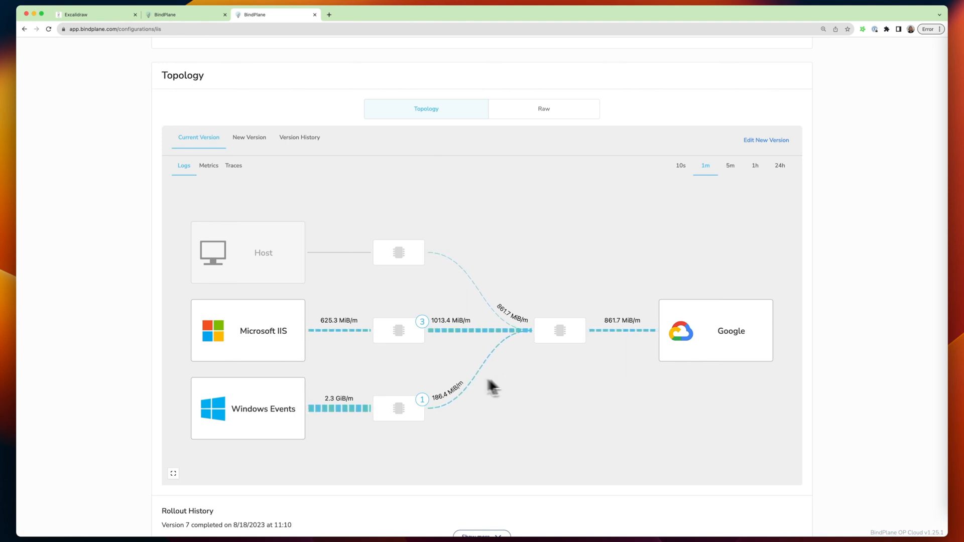
pyautogui.moveTo(364, 249)
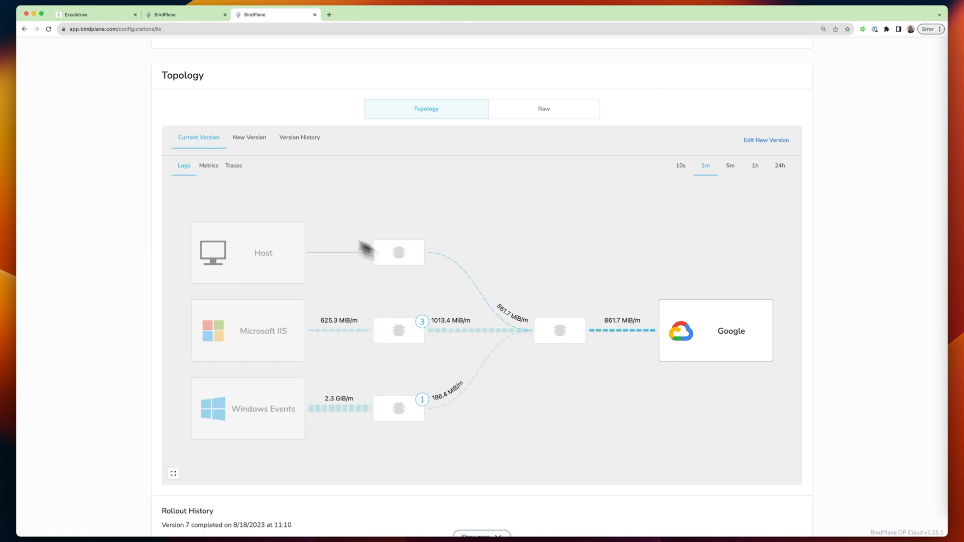
pyautogui.moveTo(359, 337)
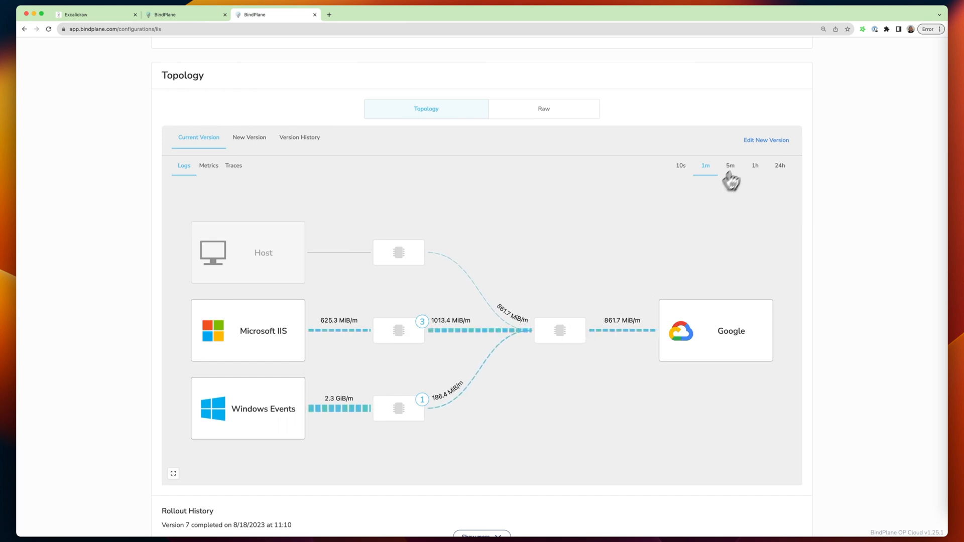
# Show topology throughput over 5 minutes and open the Microsoft IIS source's processors
pyautogui.click(729, 165)
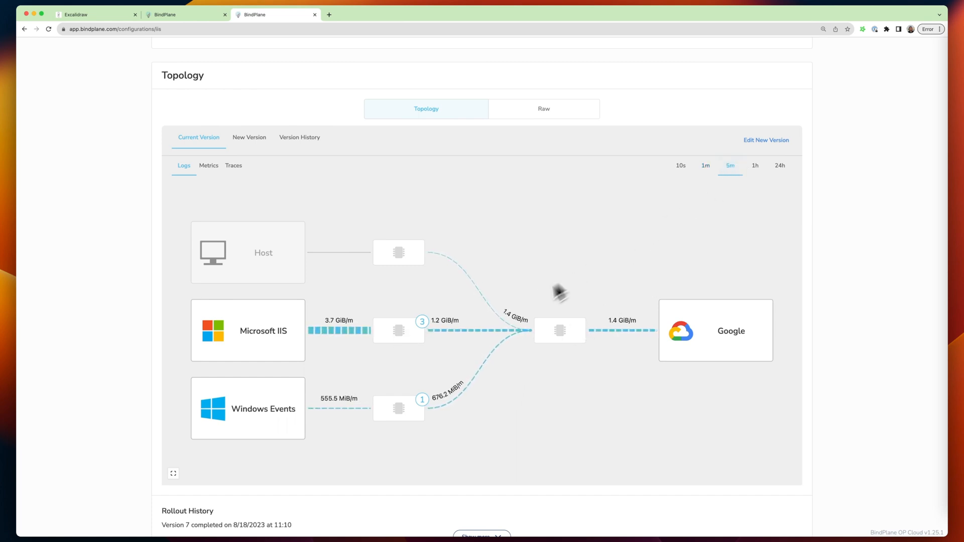
pyautogui.moveTo(350, 357)
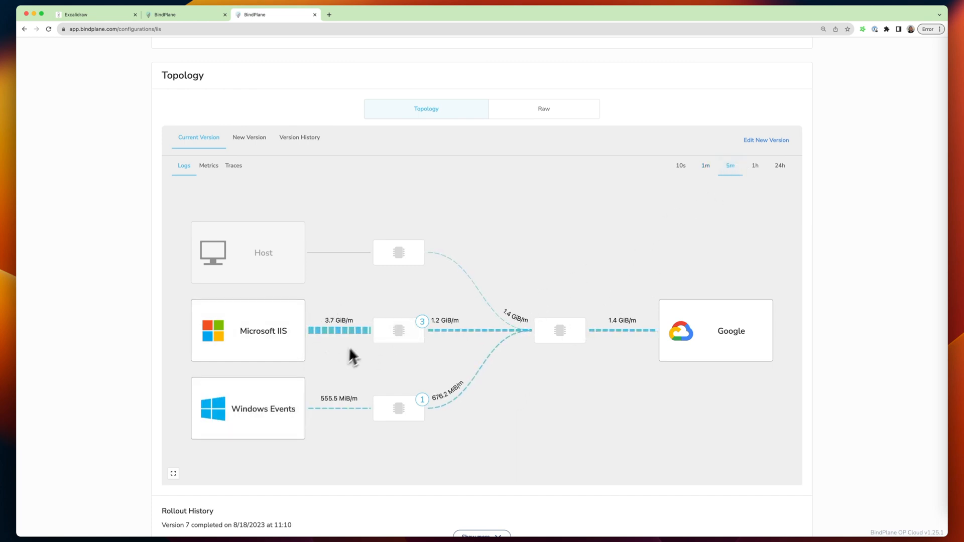
pyautogui.moveTo(361, 410)
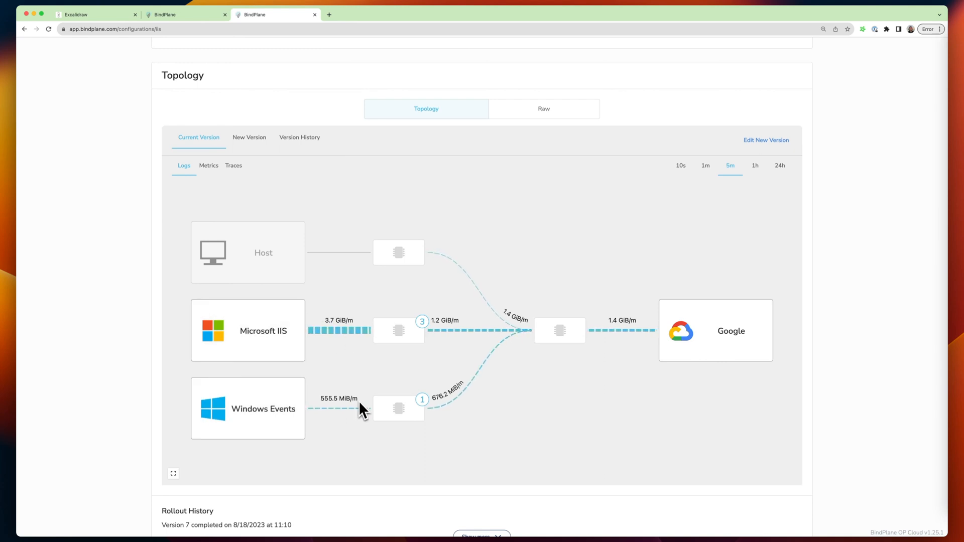
pyautogui.moveTo(398, 331)
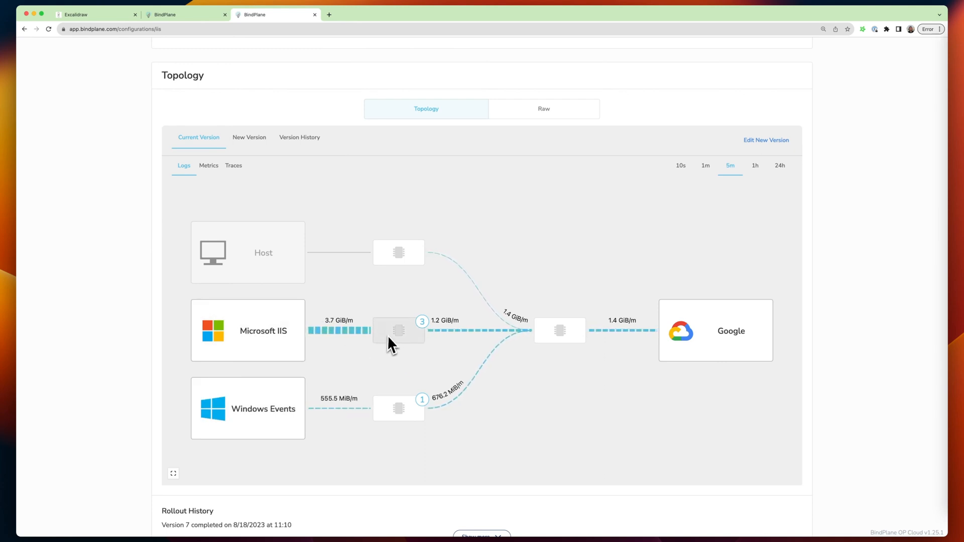
pyautogui.moveTo(400, 325)
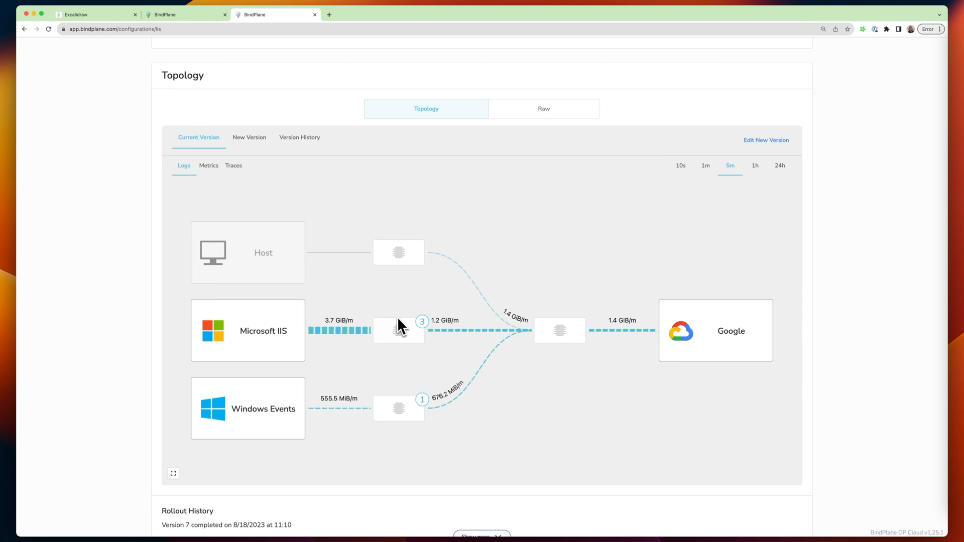
pyautogui.moveTo(441, 335)
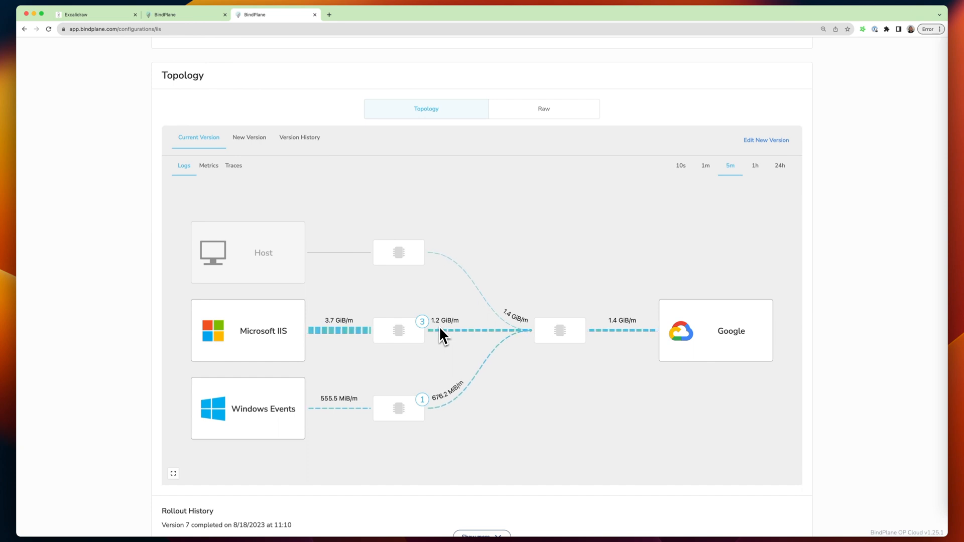
pyautogui.moveTo(413, 326)
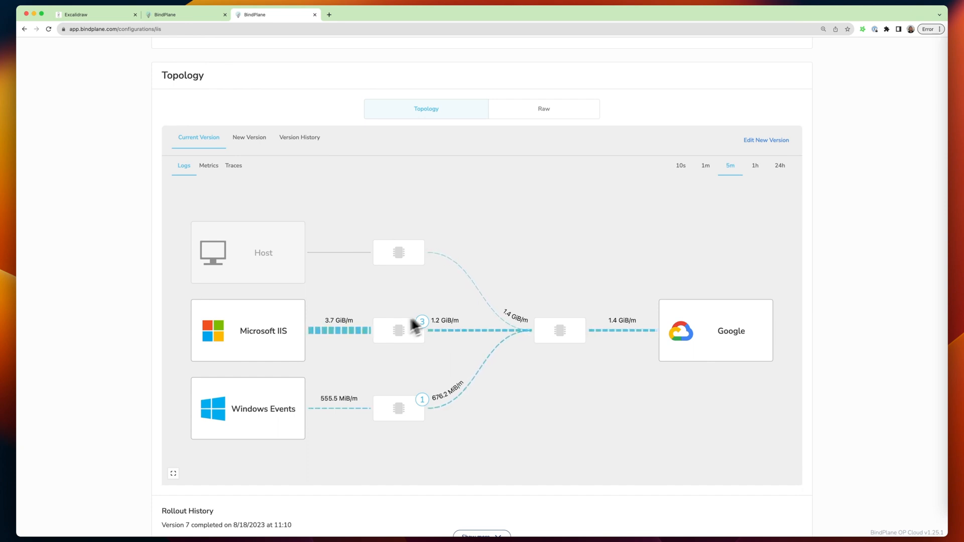
pyautogui.moveTo(410, 313)
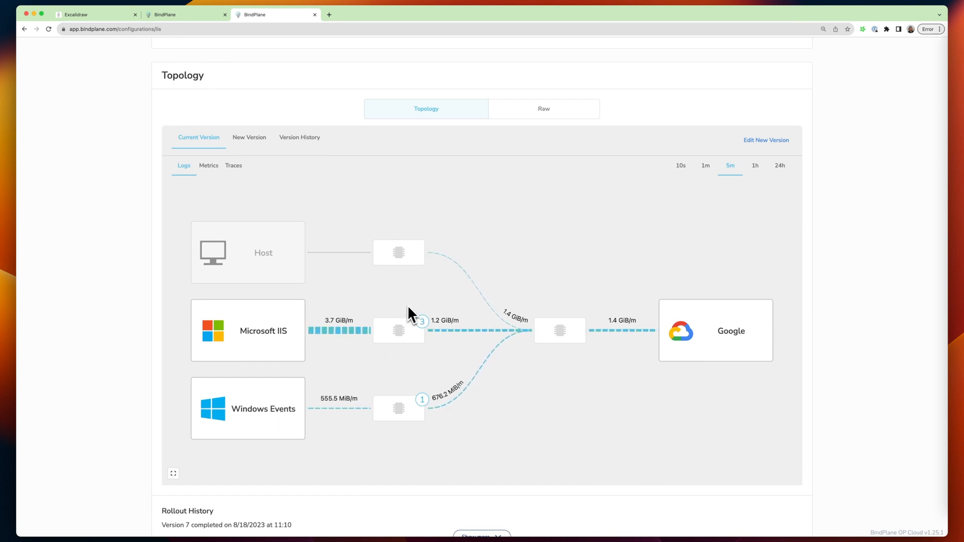
pyautogui.click(398, 330)
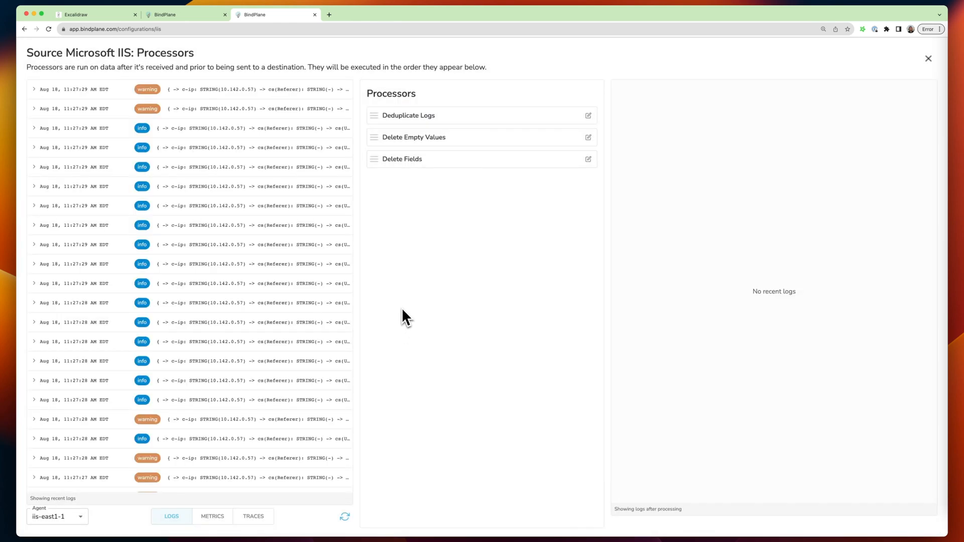
pyautogui.moveTo(36, 95)
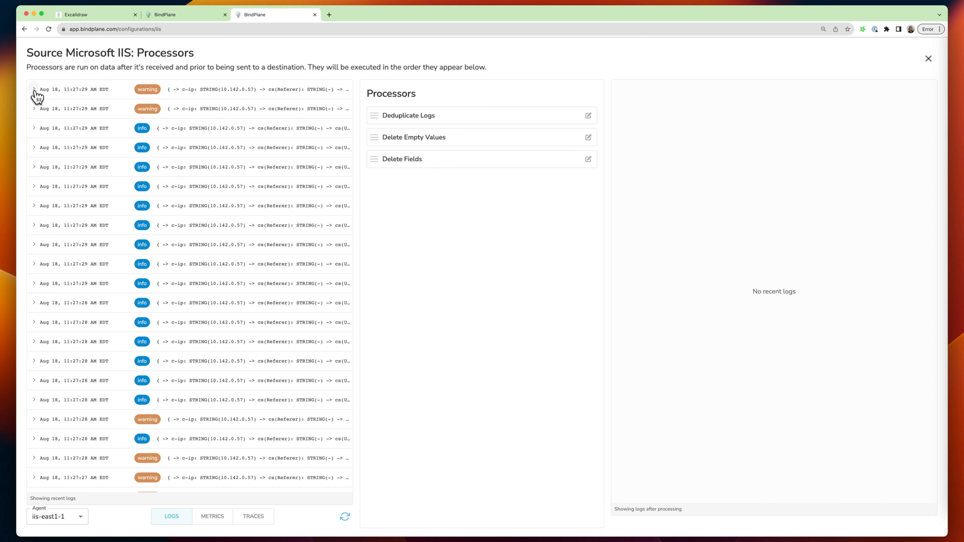
# Expand the first IIS log entry's fields, then return to the Excalidraw diagram
pyautogui.click(34, 90)
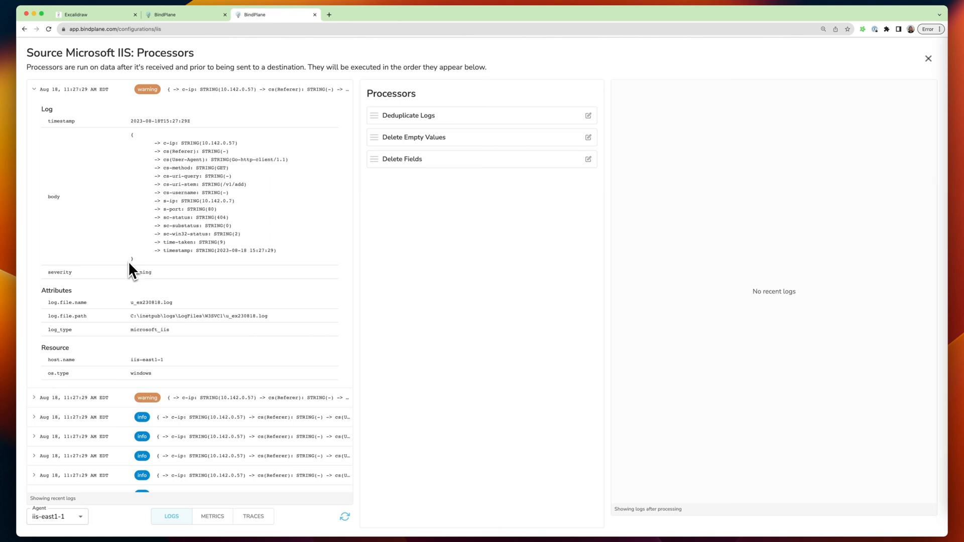
pyautogui.moveTo(132, 261)
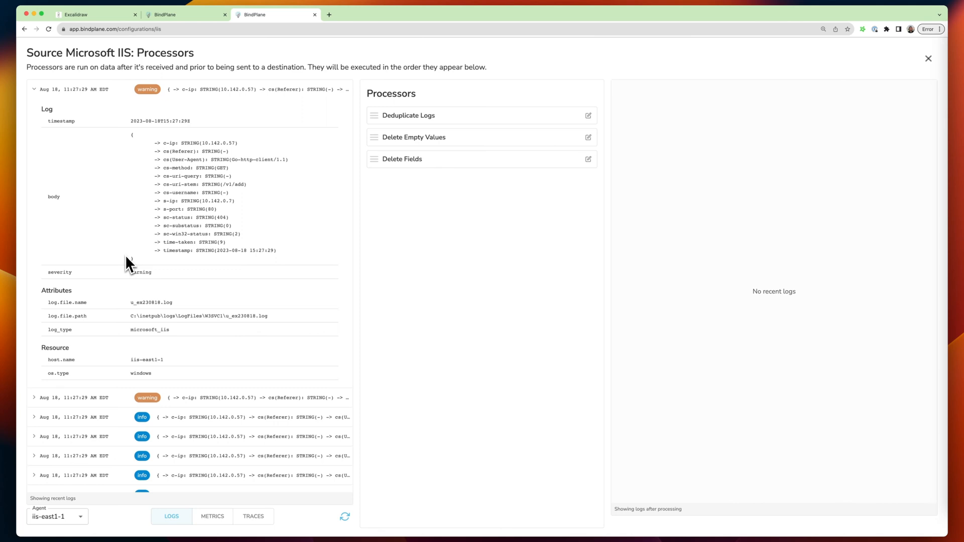
pyautogui.moveTo(179, 262)
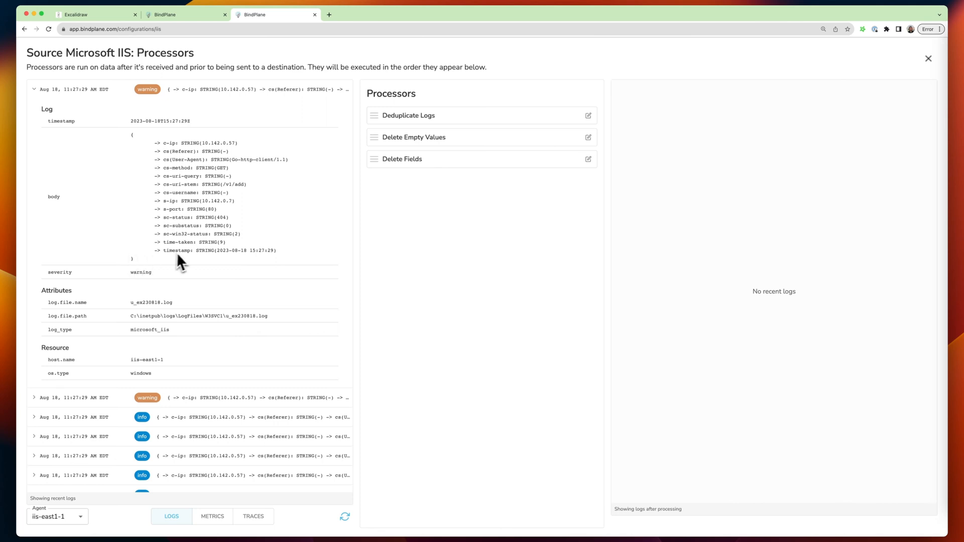
pyautogui.moveTo(166, 175)
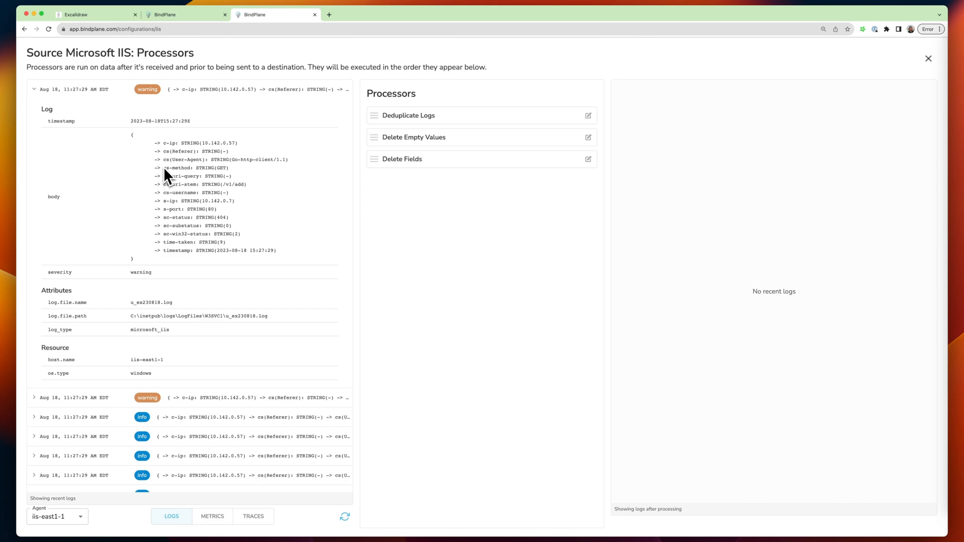
pyautogui.moveTo(726, 79)
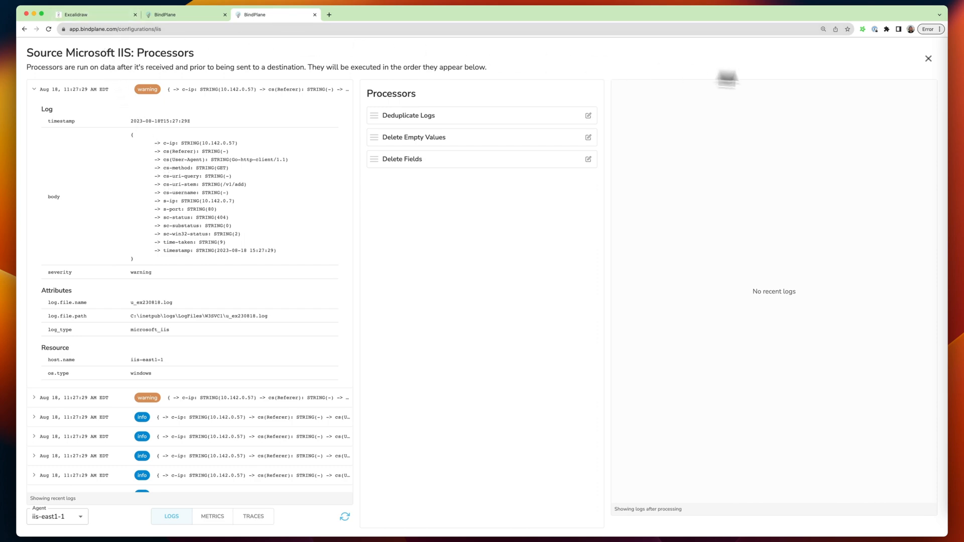
pyautogui.click(95, 14)
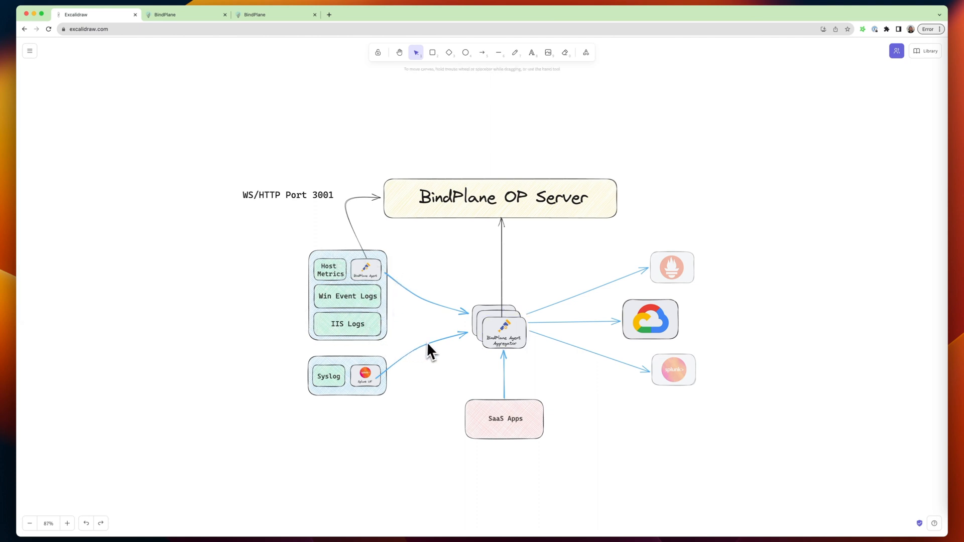
pyautogui.moveTo(405, 362)
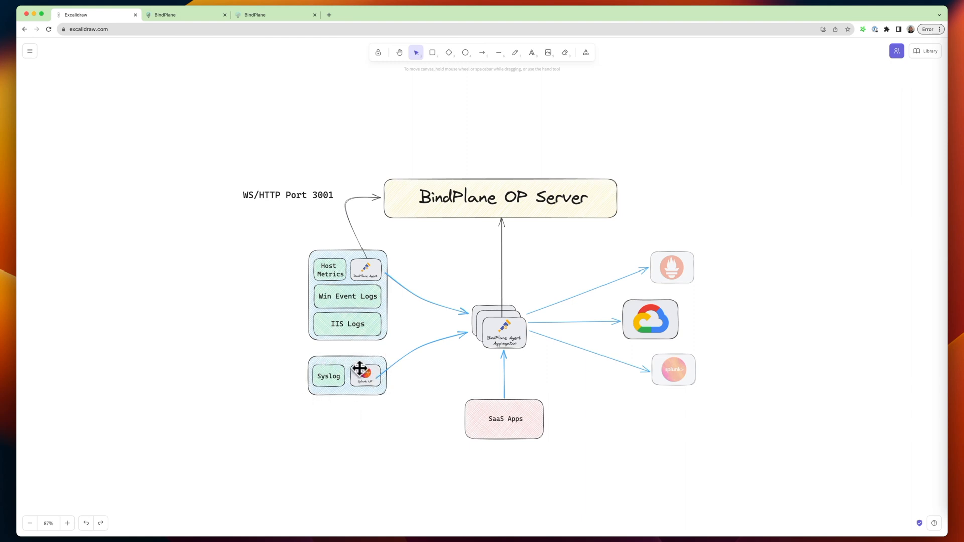
pyautogui.moveTo(375, 413)
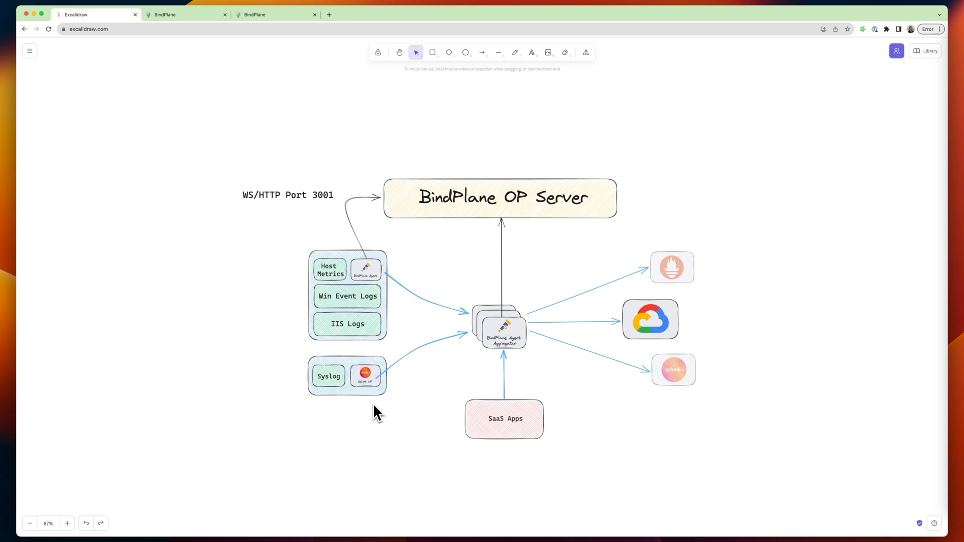
pyautogui.moveTo(387, 402)
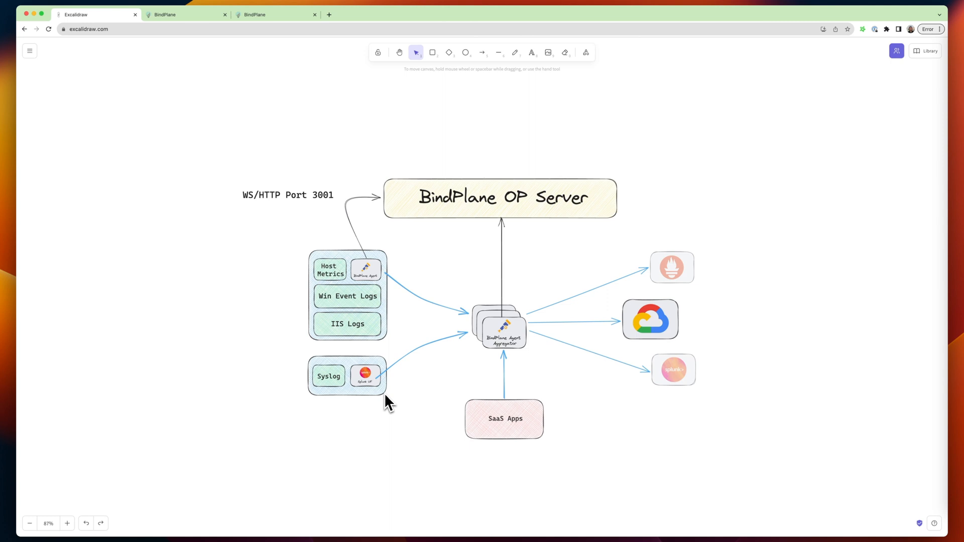
pyautogui.moveTo(384, 381)
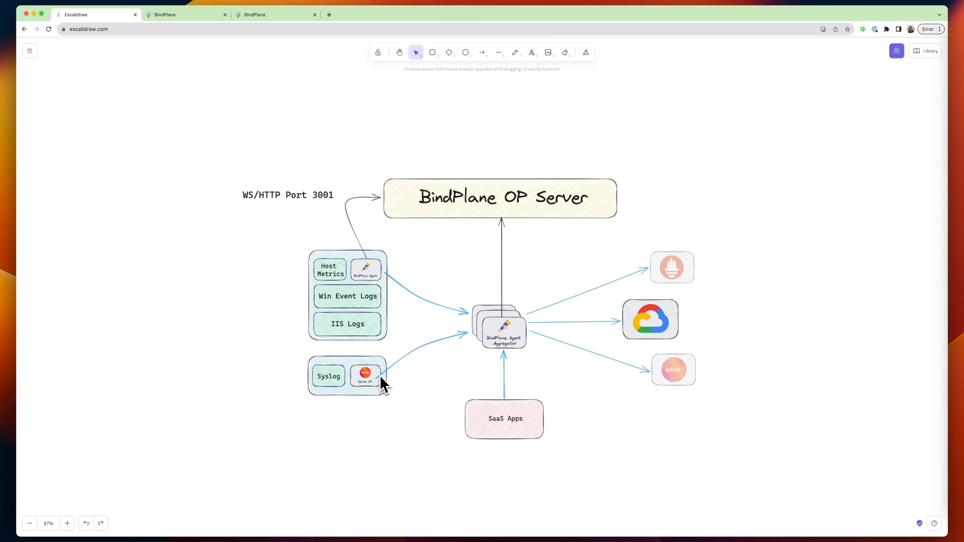
pyautogui.moveTo(442, 375)
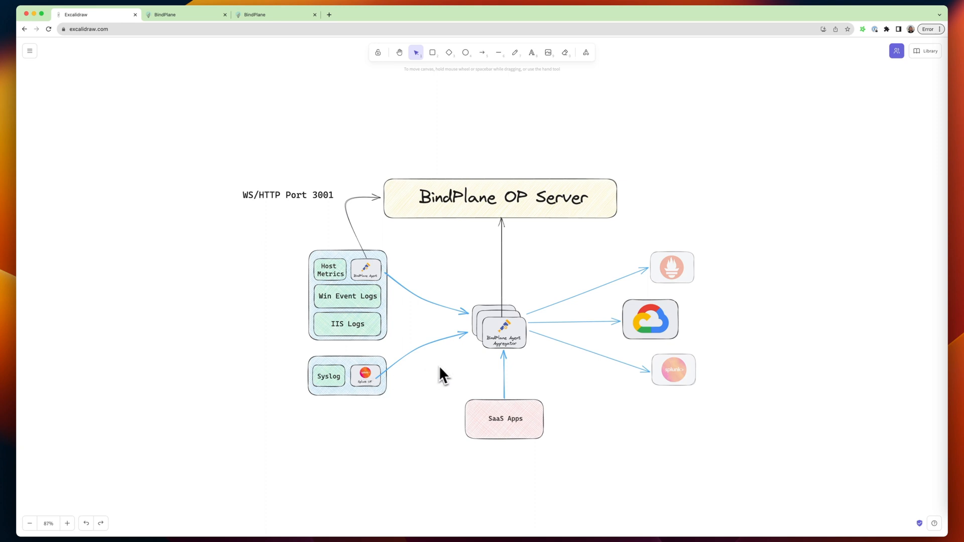
pyautogui.moveTo(382, 381)
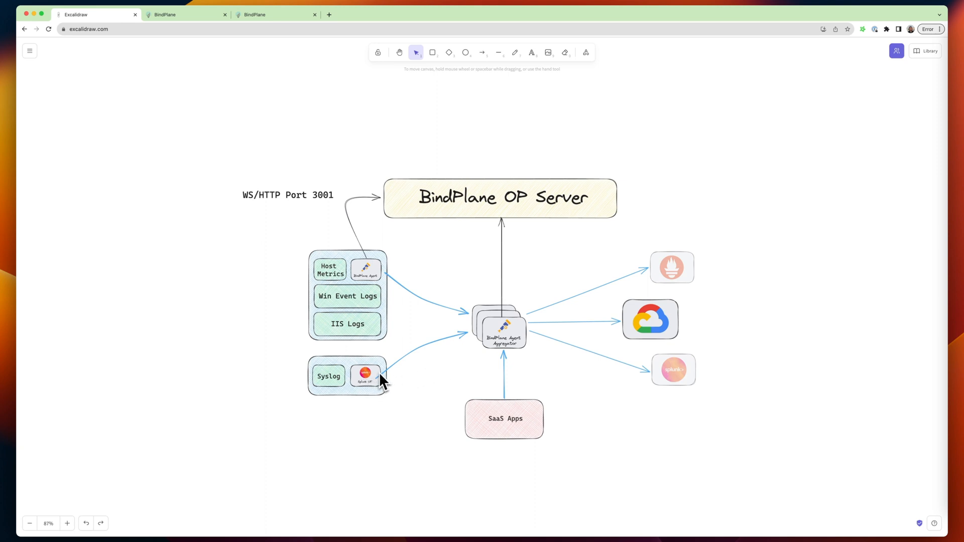
pyautogui.moveTo(521, 324)
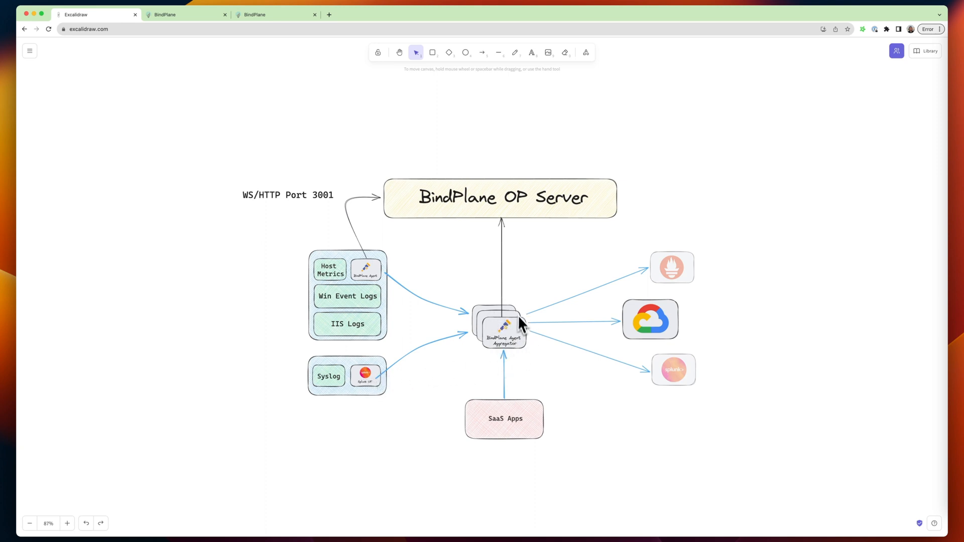
pyautogui.moveTo(630, 331)
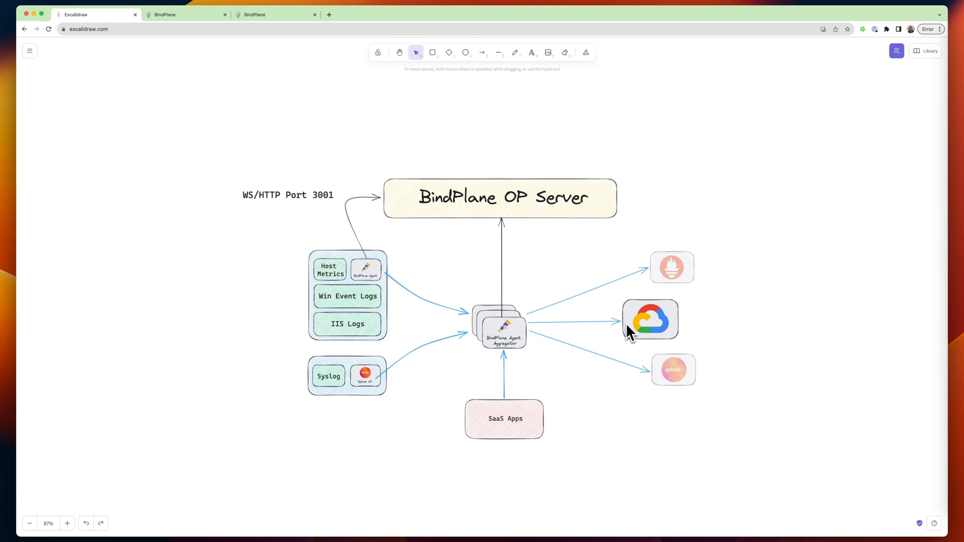
pyautogui.moveTo(586, 337)
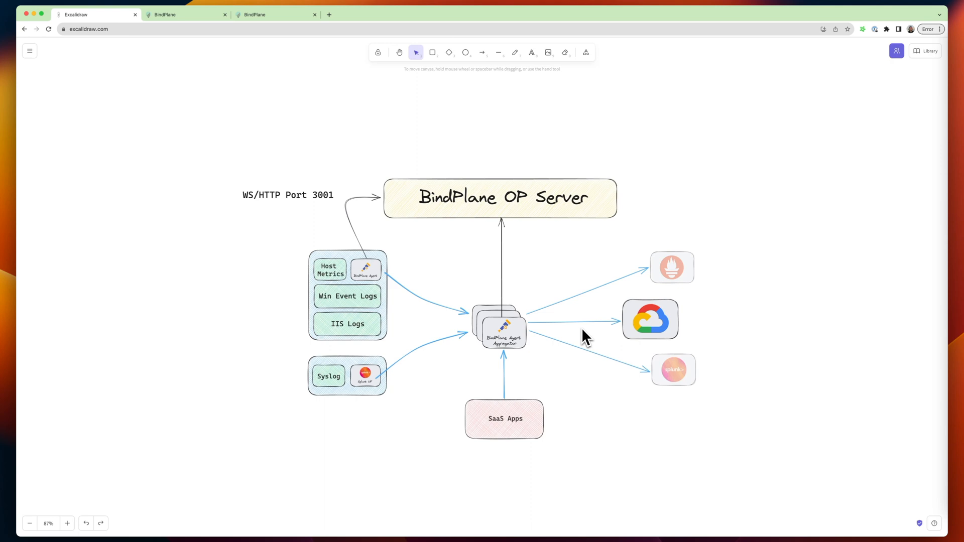
pyautogui.moveTo(498, 320)
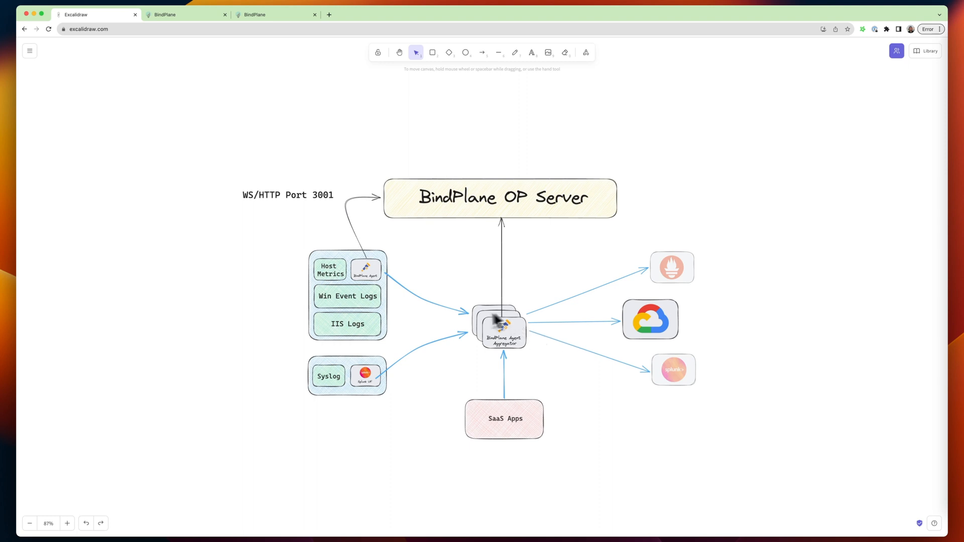
pyautogui.moveTo(492, 337)
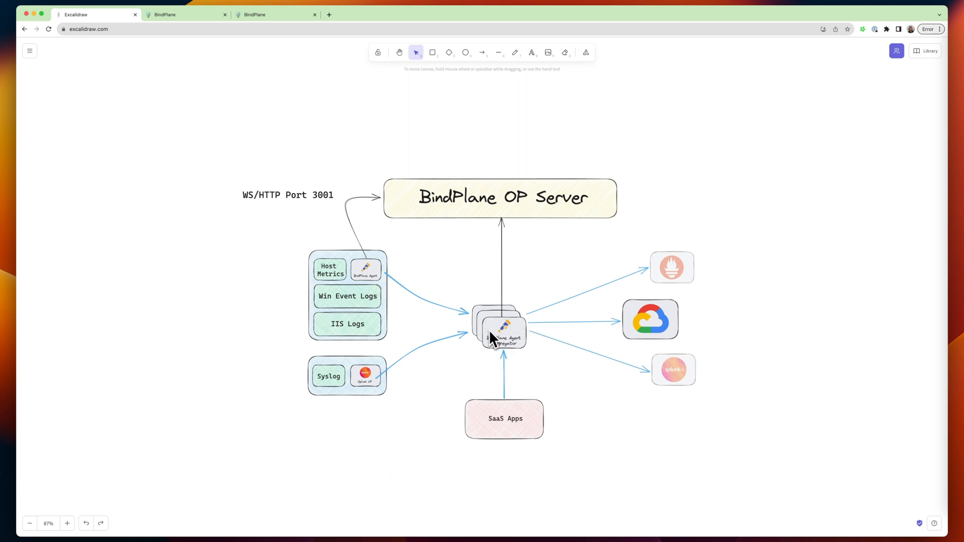
pyautogui.moveTo(378, 378)
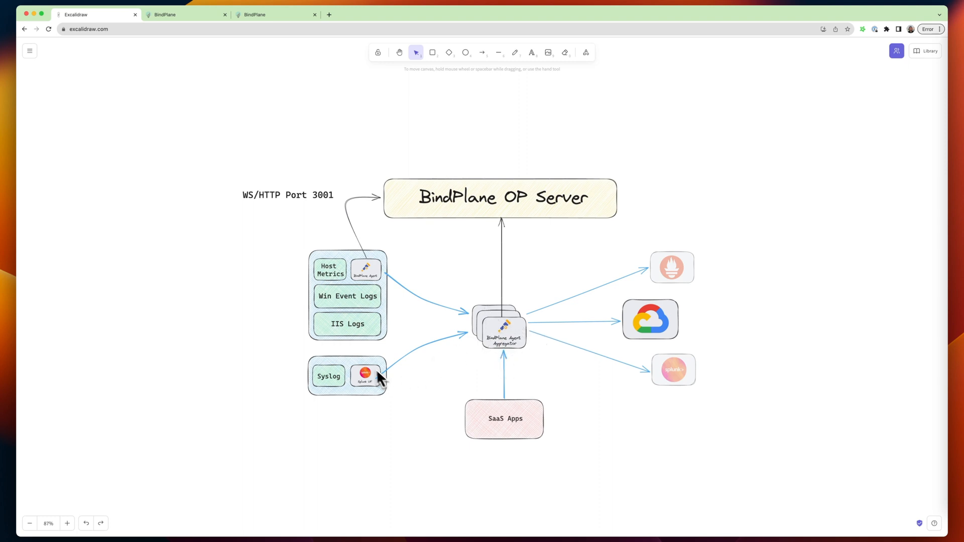
# Select the Splunk logo beside Syslog in the architecture diagram
pyautogui.click(365, 374)
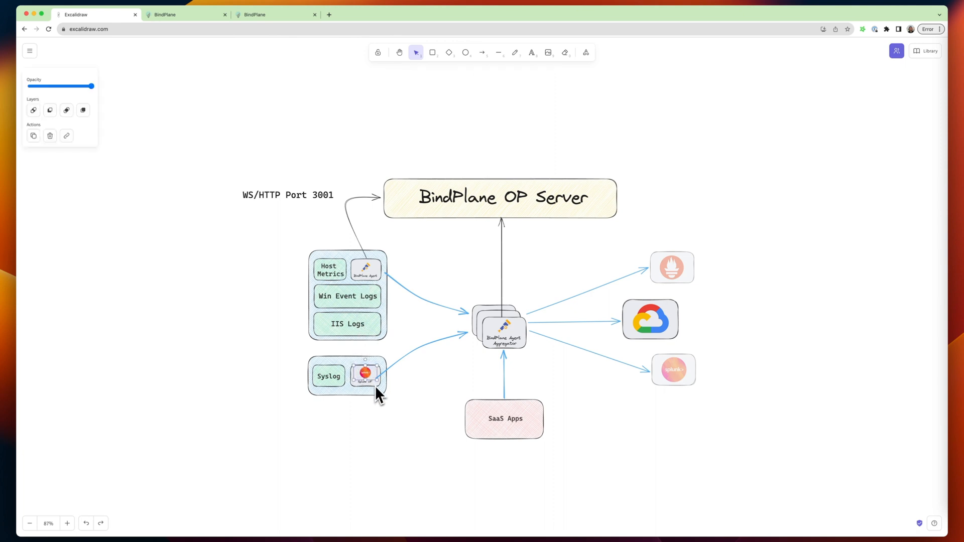
pyautogui.moveTo(378, 398)
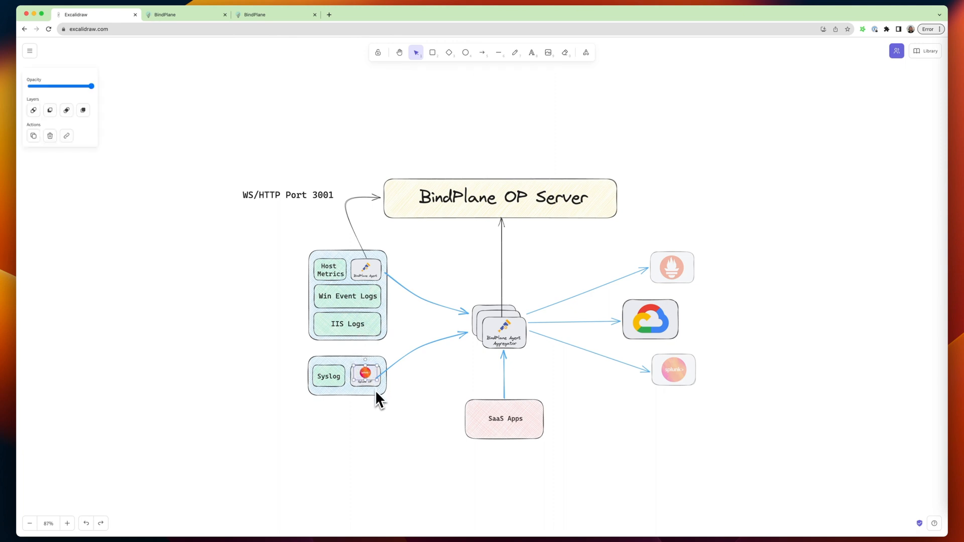
pyautogui.moveTo(383, 157)
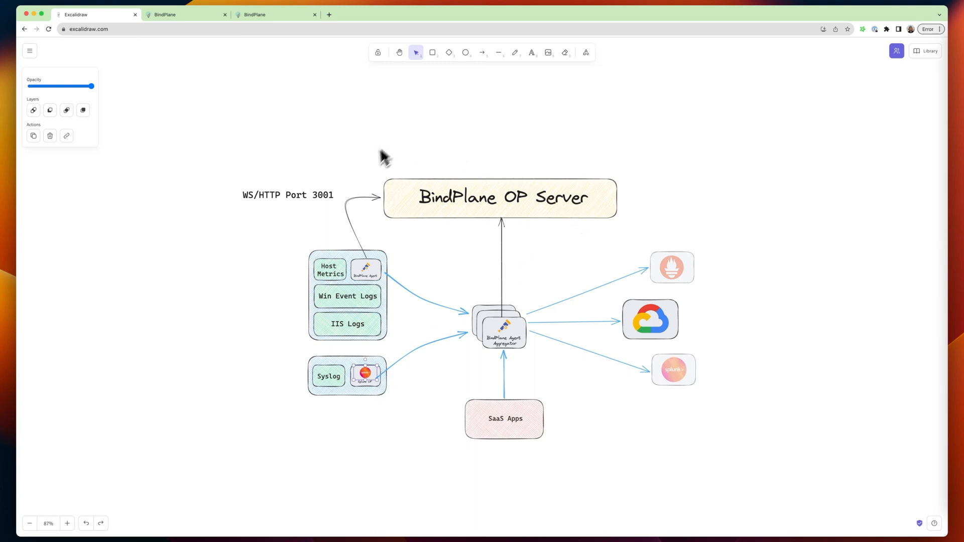
pyautogui.moveTo(428, 361)
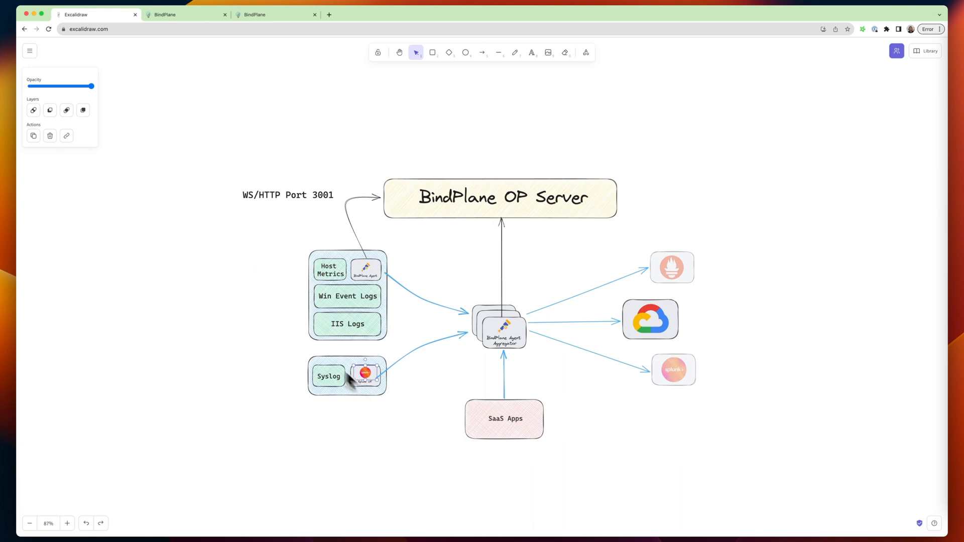
# Open BindPlane OP's Configurations page listing six configurations including splunk, nginx and iis
pyautogui.click(185, 14)
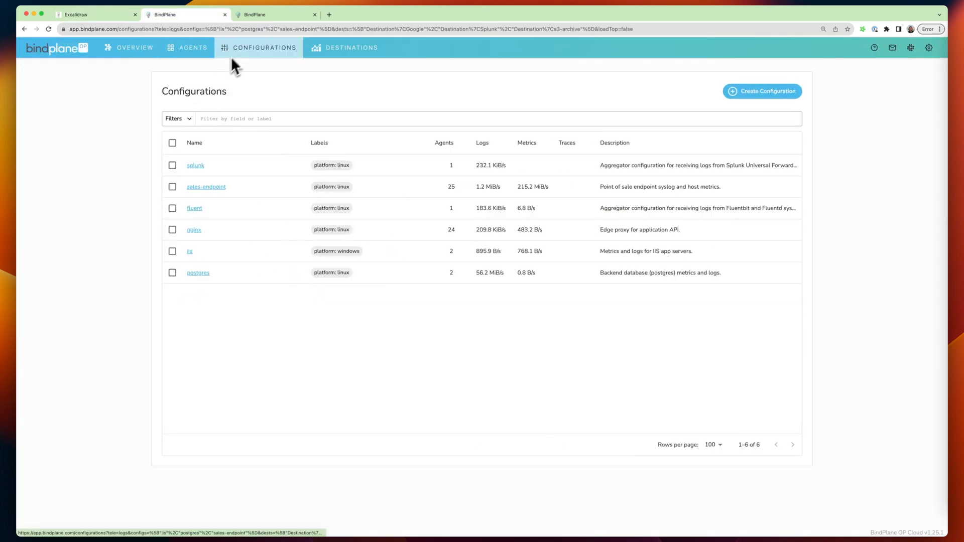
# View the splunk configuration's current-version topology sending Splunk (TCP) logs to Splunk and Google, then return to Excalidraw
pyautogui.click(195, 165)
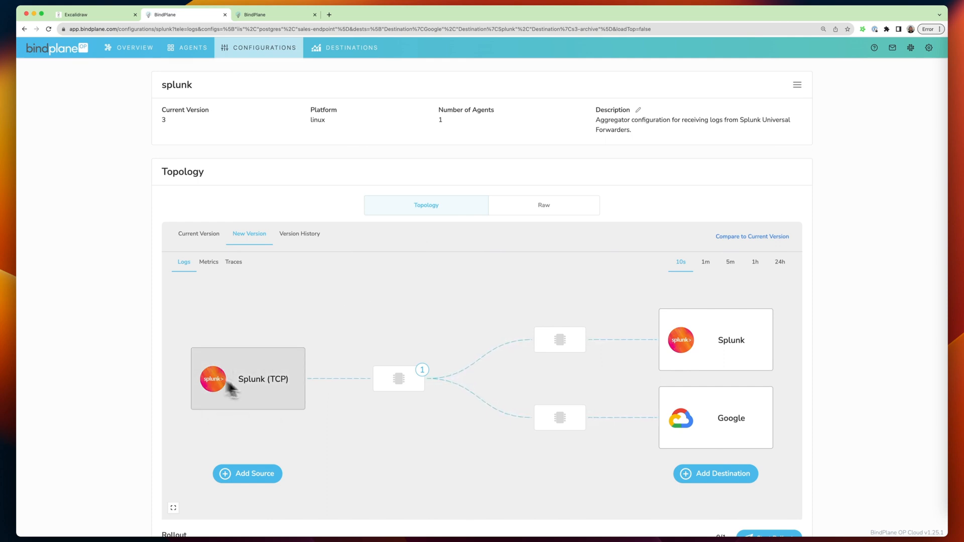
pyautogui.moveTo(222, 402)
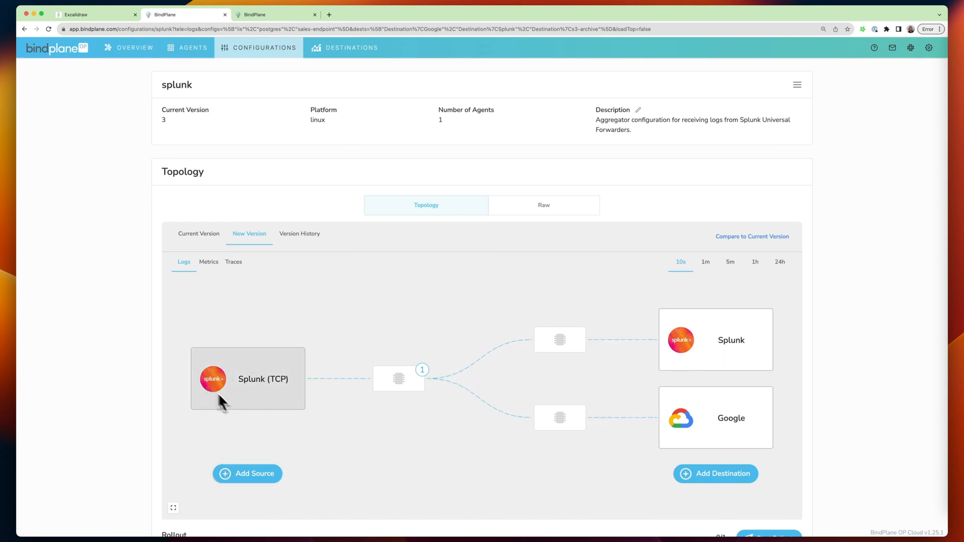
pyautogui.click(198, 234)
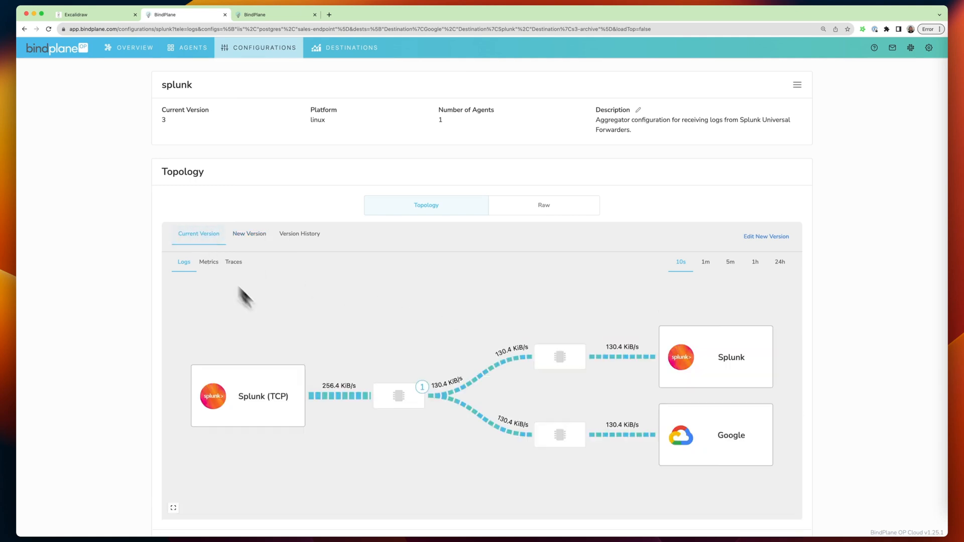
pyautogui.scroll(-3)
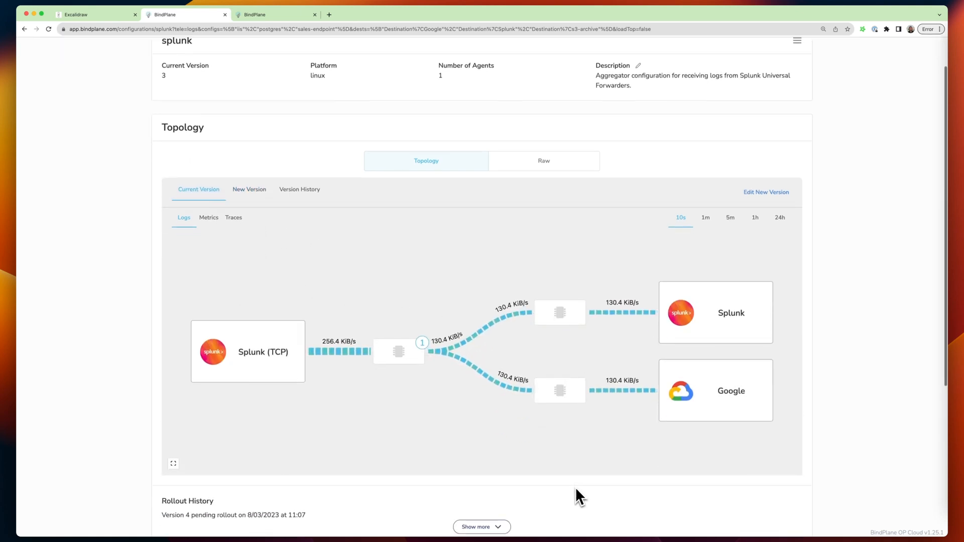
pyautogui.scroll(-3)
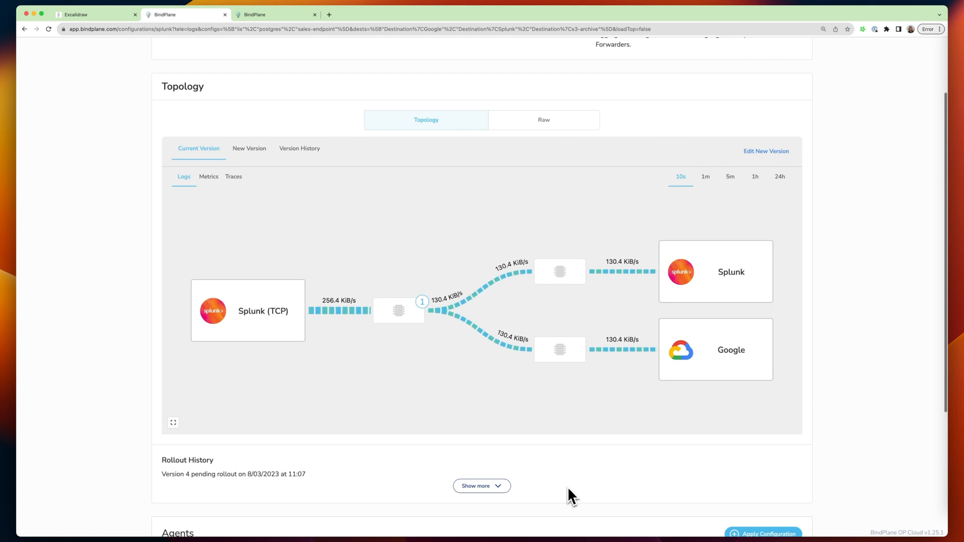
pyautogui.moveTo(91, 34)
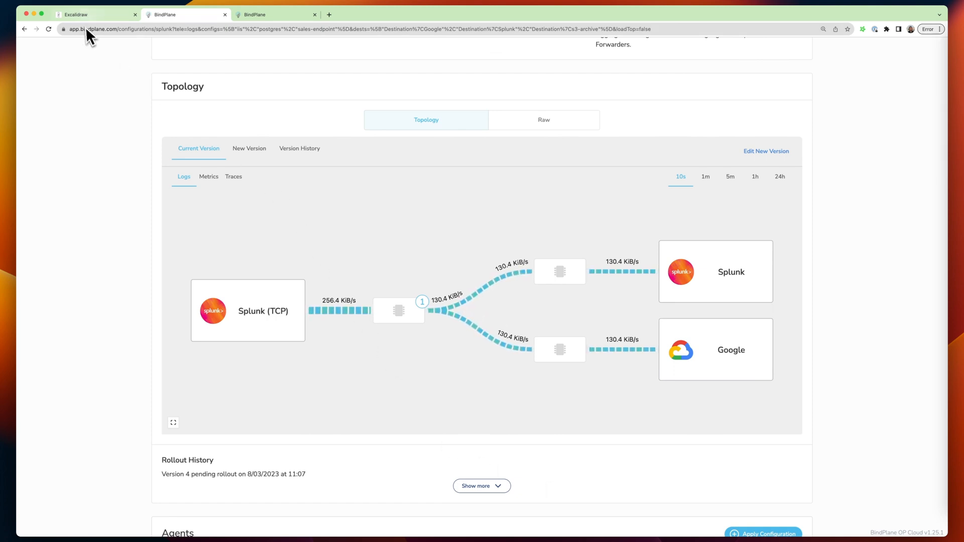
pyautogui.click(95, 14)
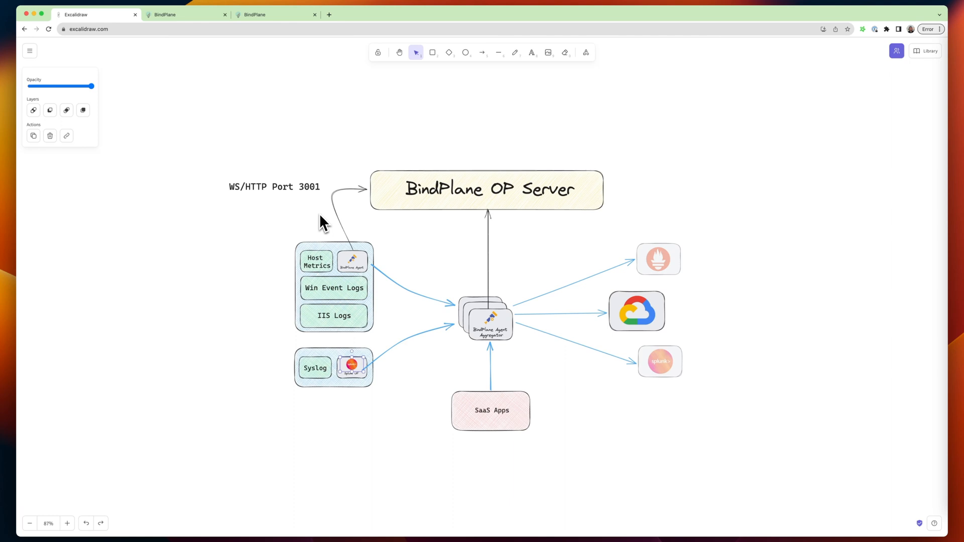
pyautogui.moveTo(406, 348)
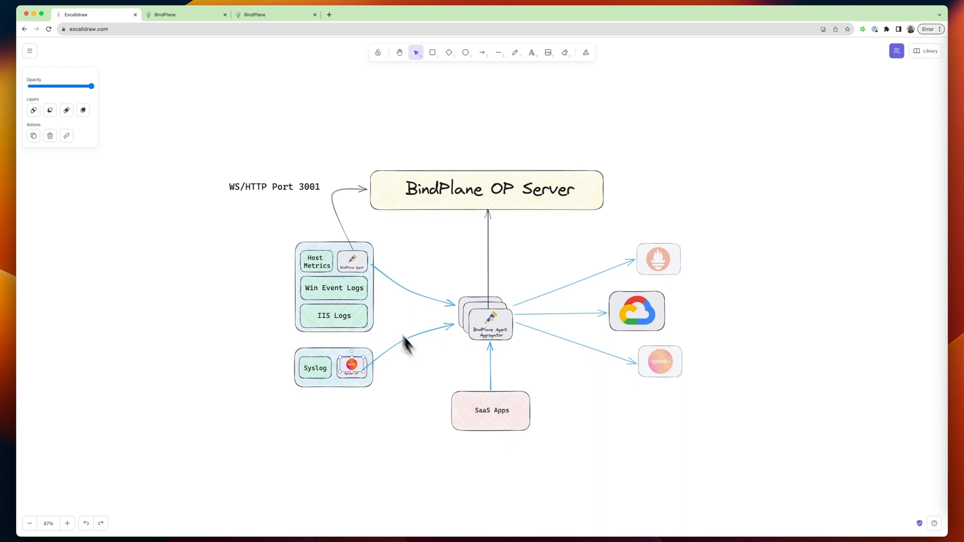